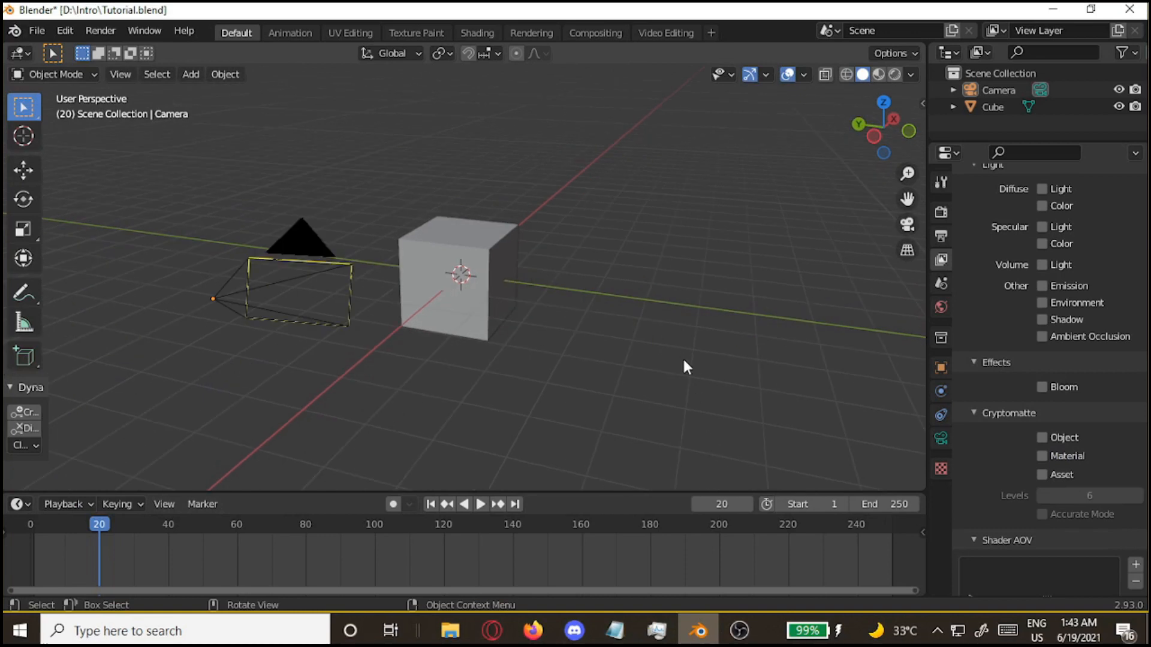
mouse_move(691, 348)
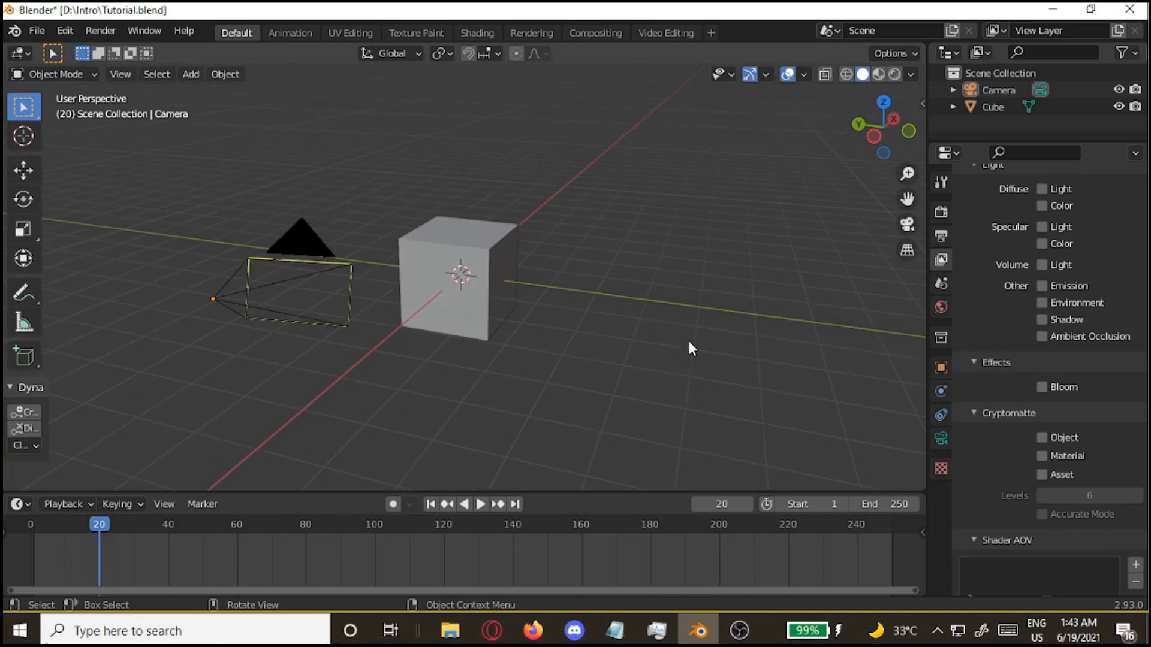
mouse_move(741, 236)
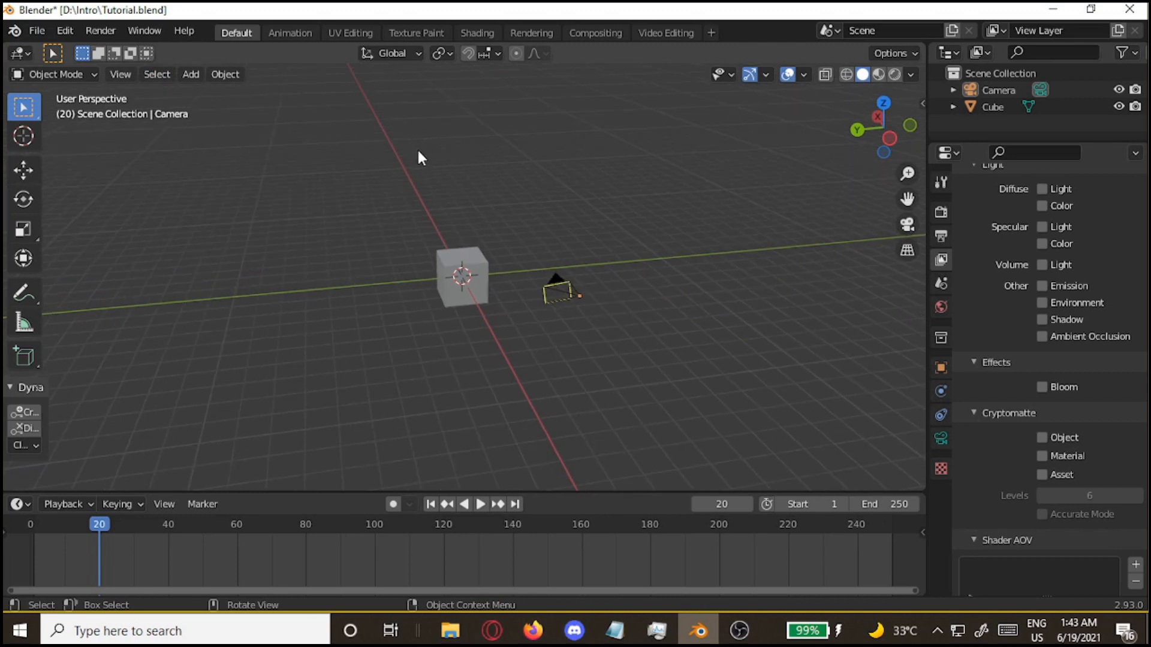
Bring up the Edit menu listing rename and preferences commands.
left_click(65, 31)
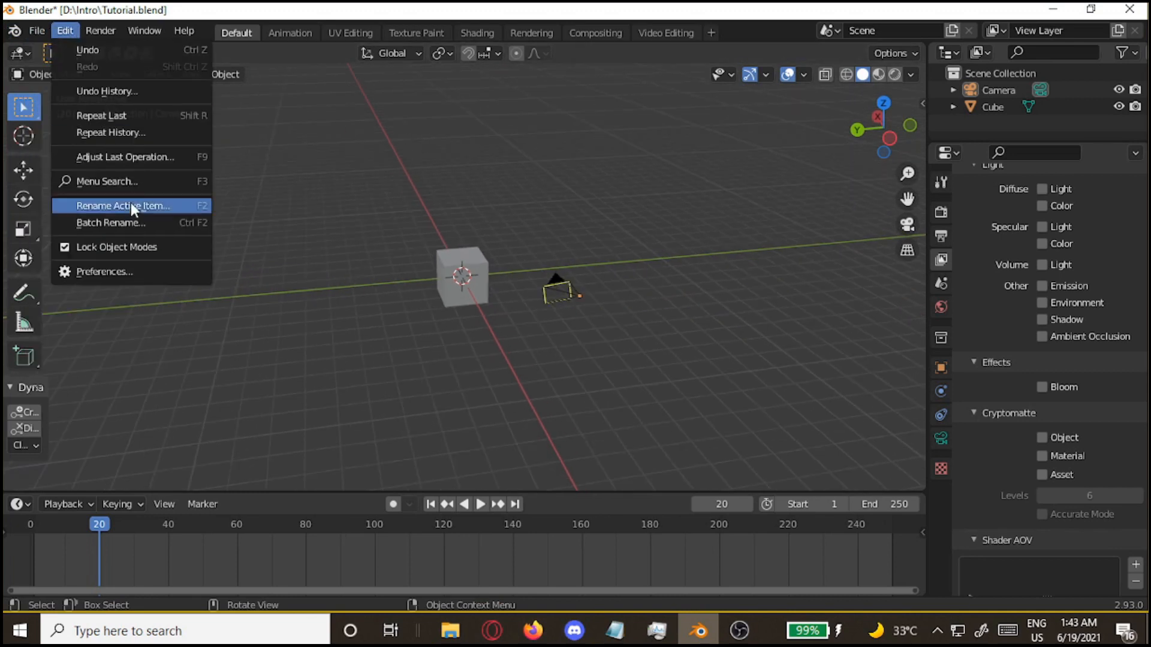
Start an Append and browse into the Morning Variant.blend file's contents.
left_click(36, 30)
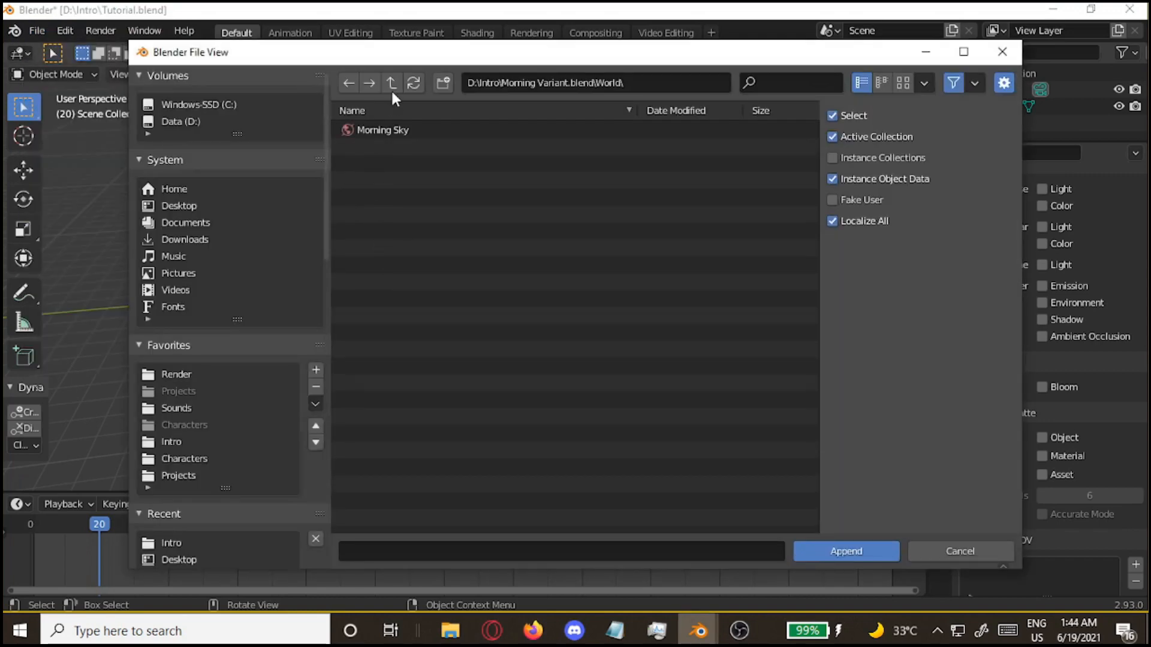
left_click(391, 82)
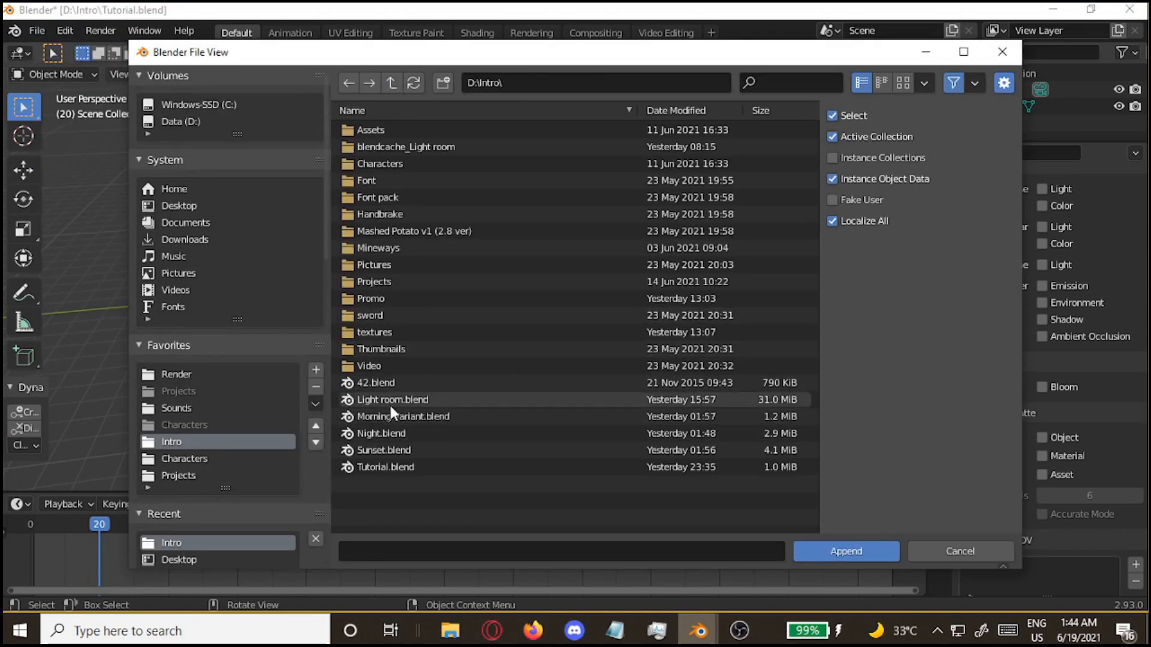
double_click(403, 416)
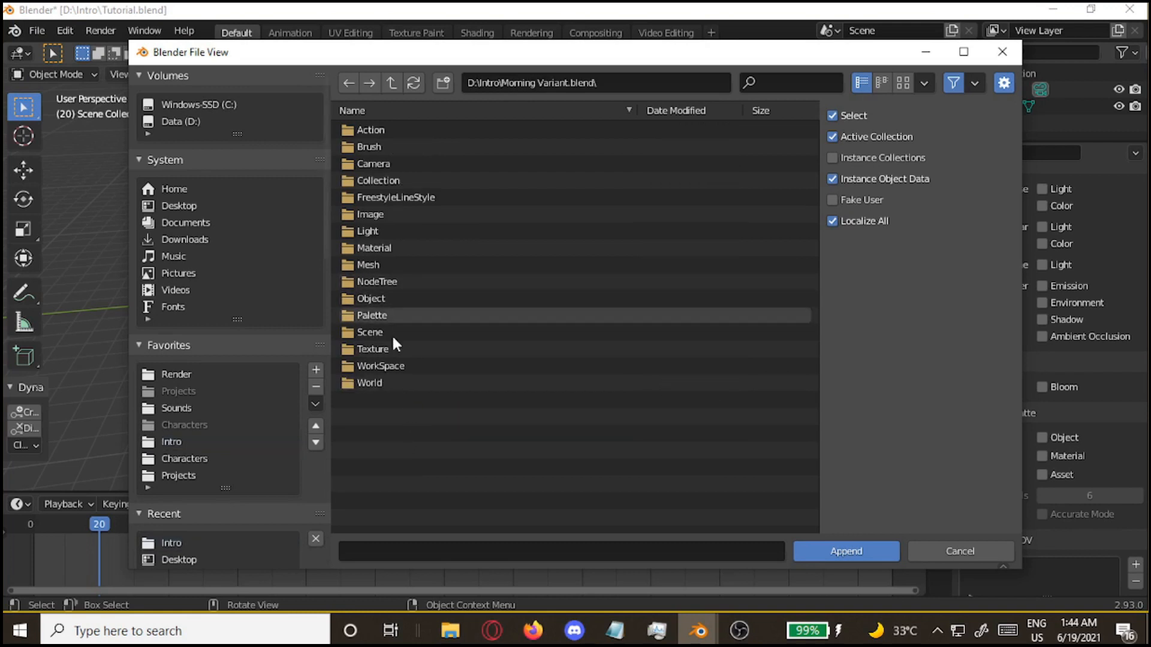
left_click(371, 383)
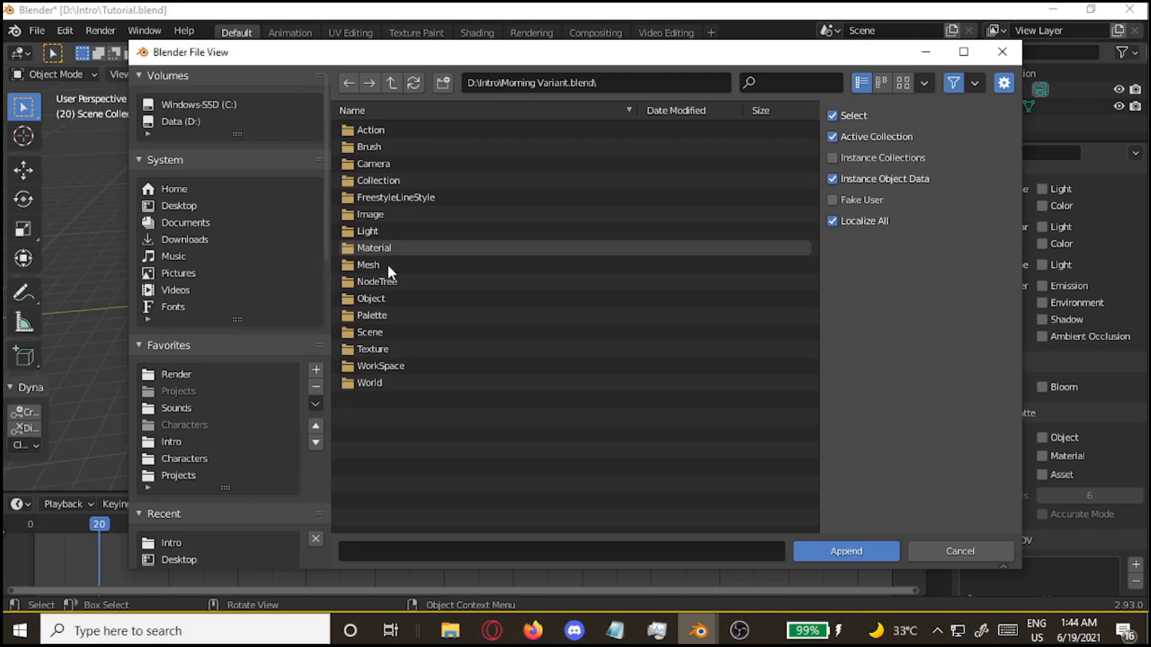
double_click(369, 383)
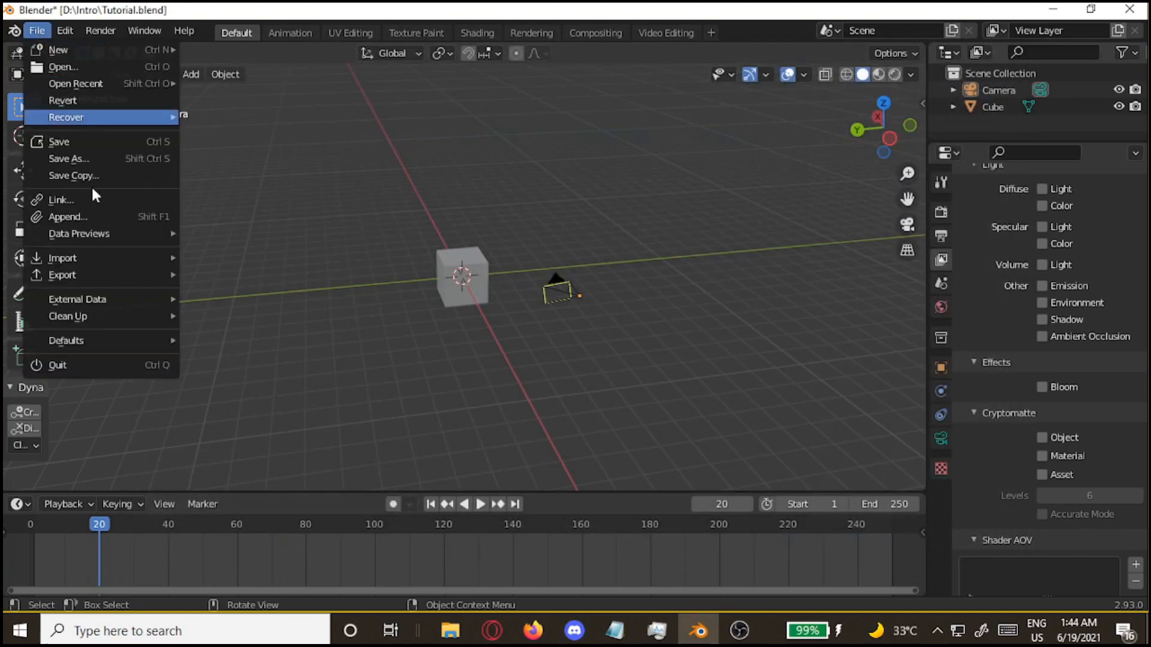
Append the LightRoom collection from Morning Variant.blend into the scene.
left_click(67, 217)
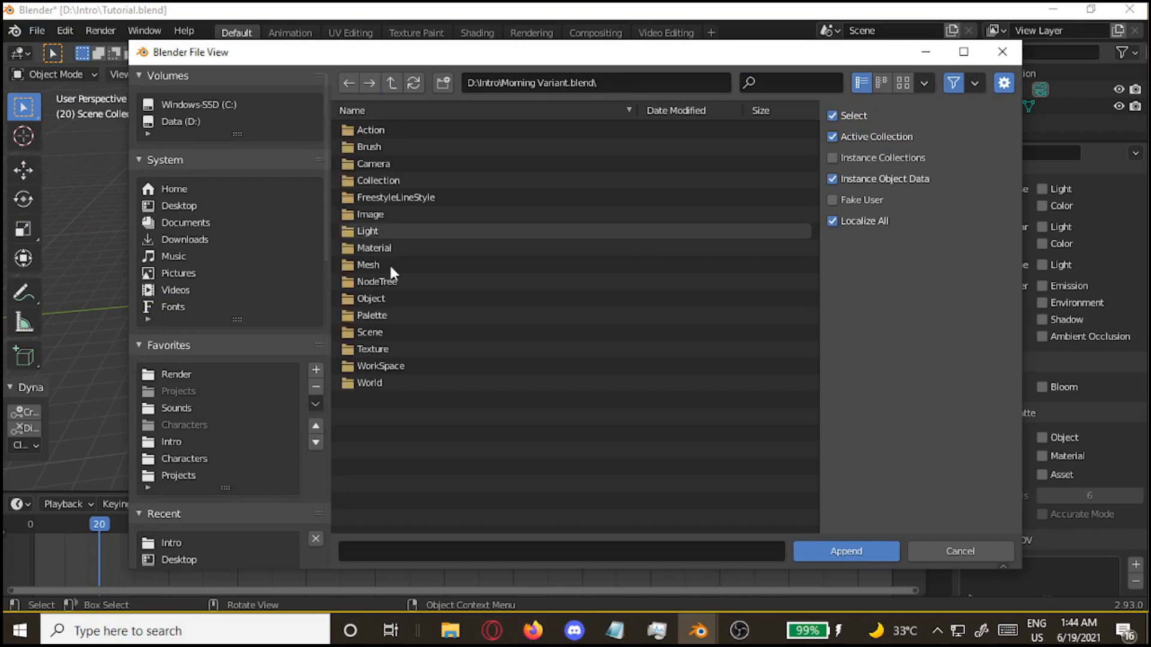
left_click(959, 552)
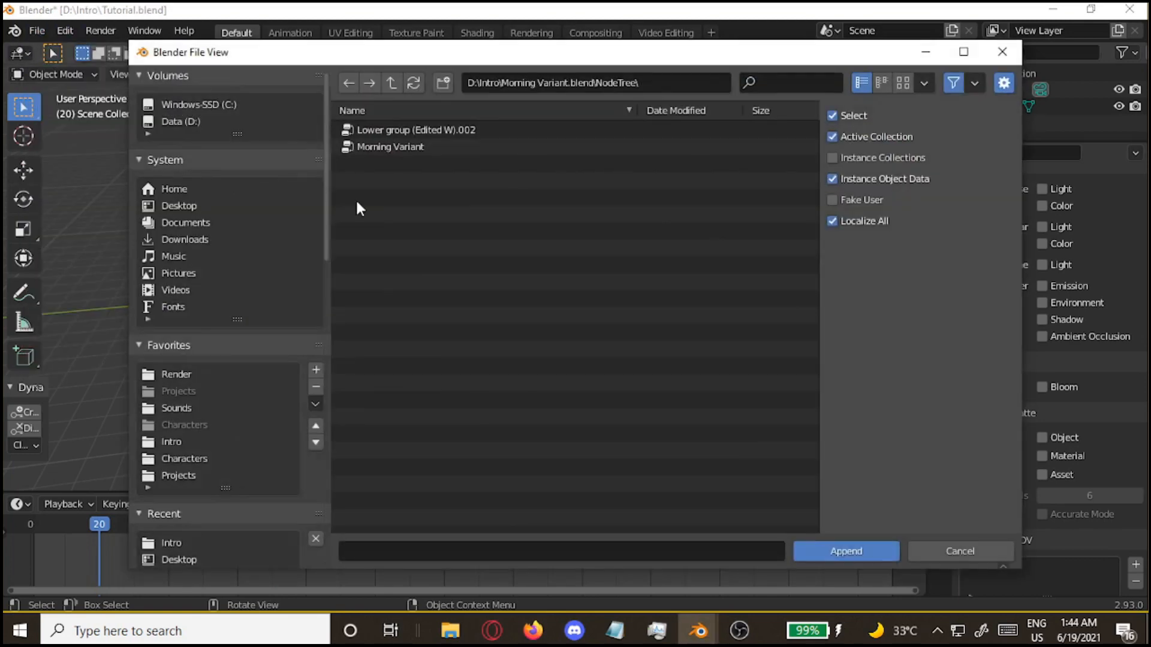
double_click(389, 146)
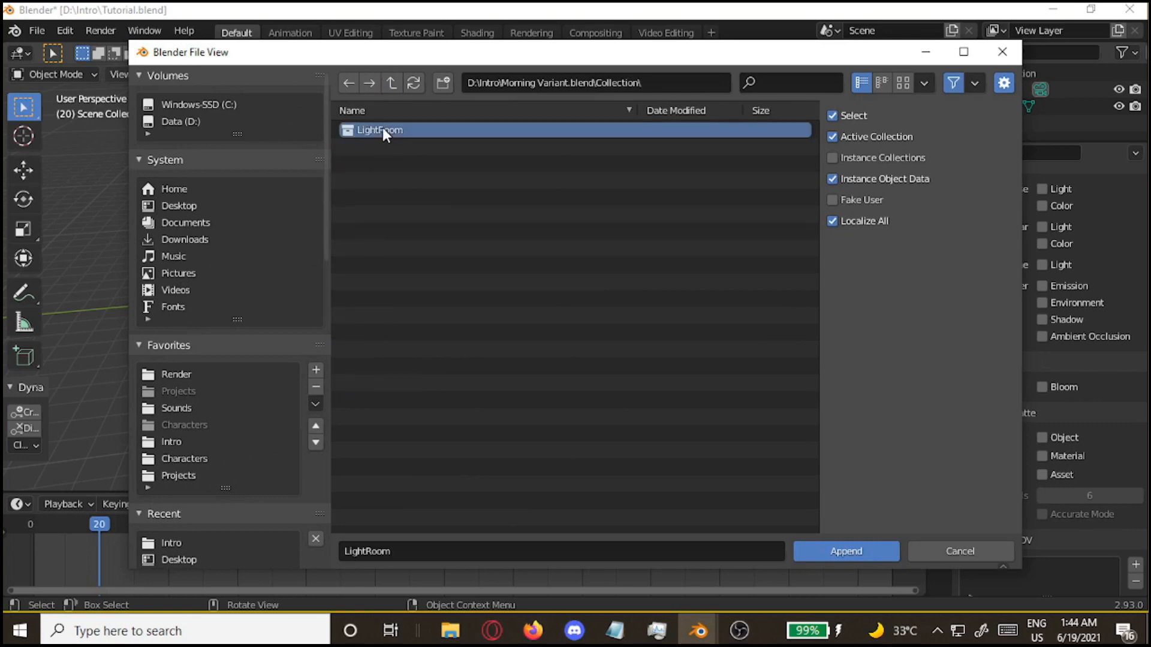
left_click(845, 551)
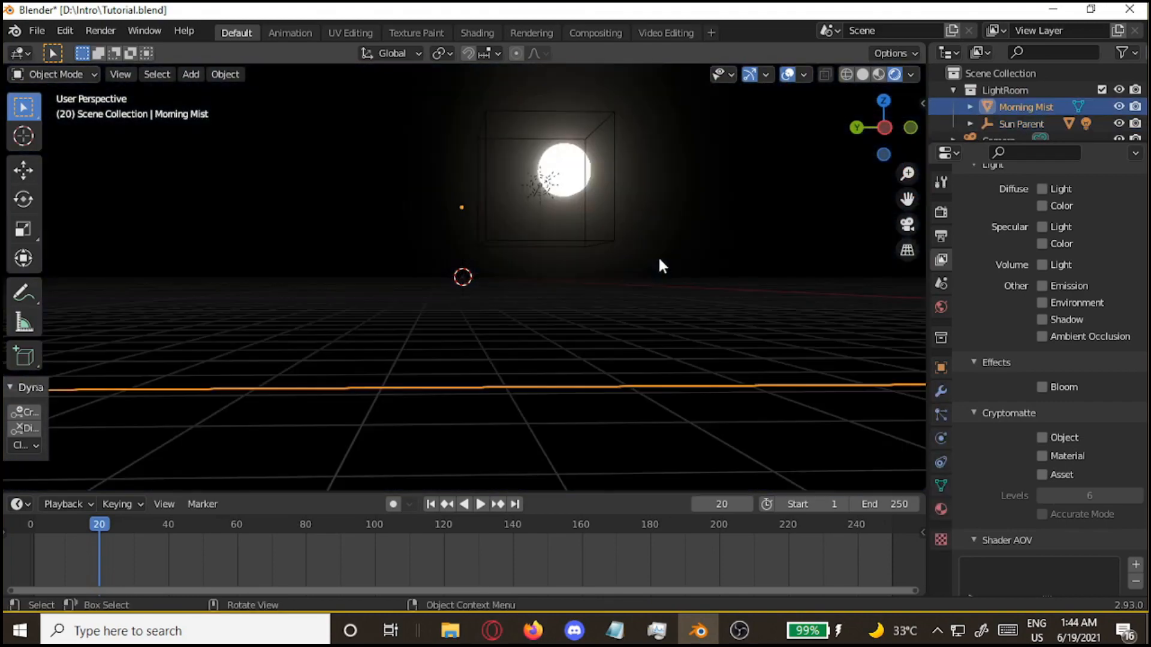
Assign the Morning Sky world so a cloudy sky with sun surrounds the scene.
left_click_drag(660, 266, 664, 231)
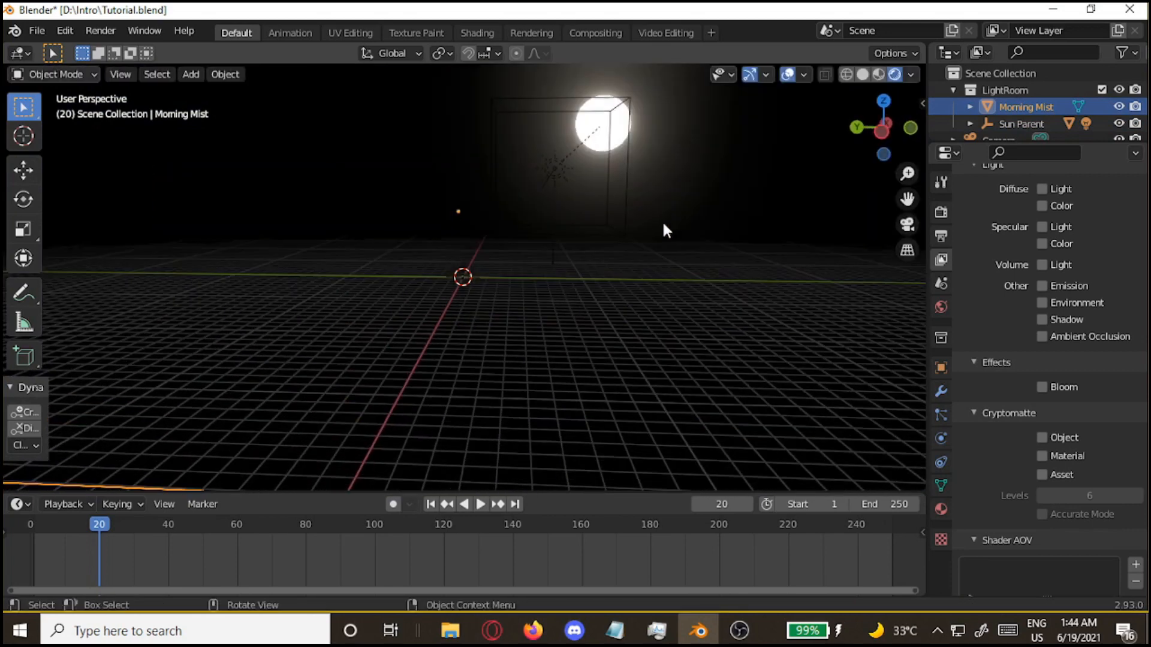
left_click(571, 147)
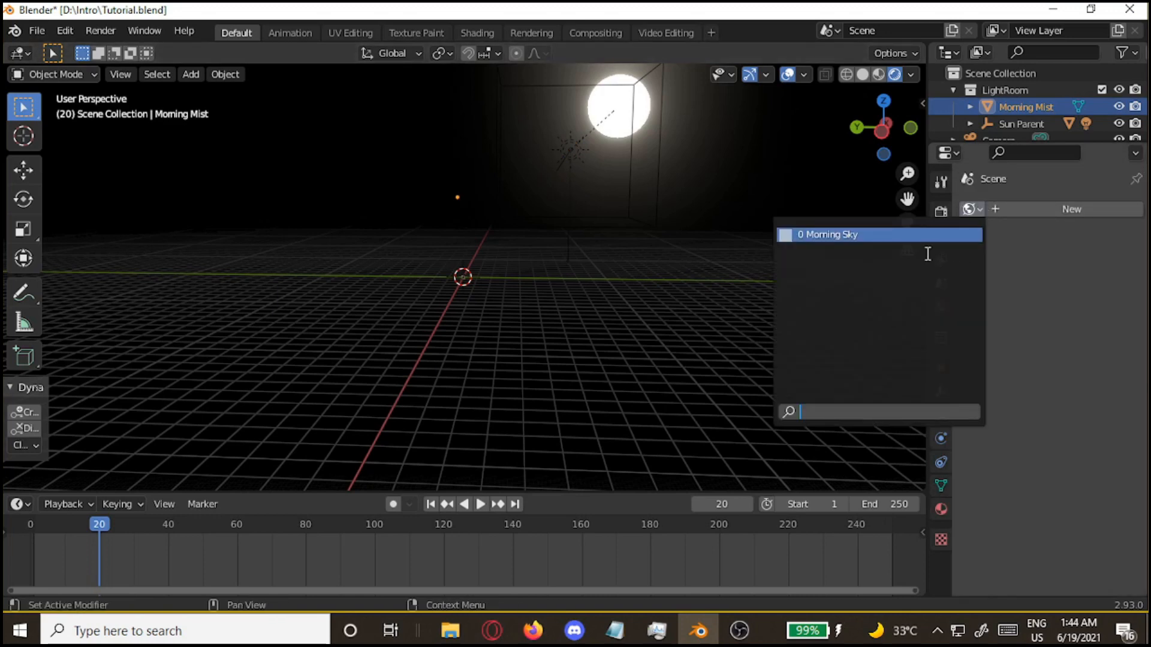
left_click(828, 234)
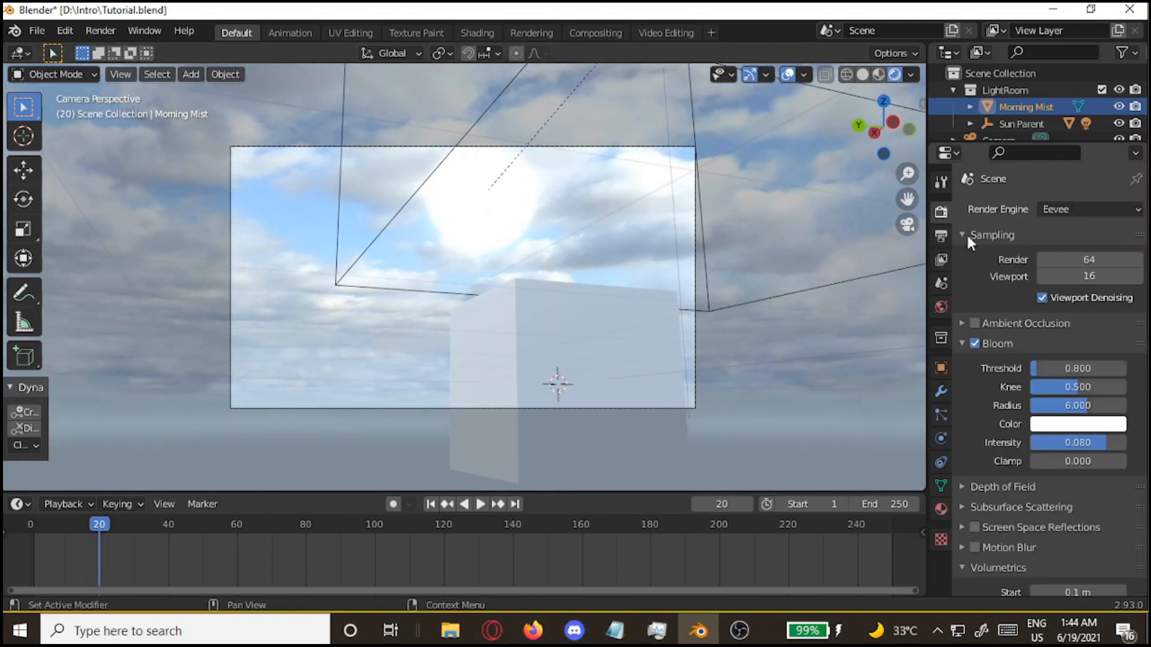
Enable Ambient Occlusion and raise the Volumetrics End distance to 400 m.
left_click(963, 324)
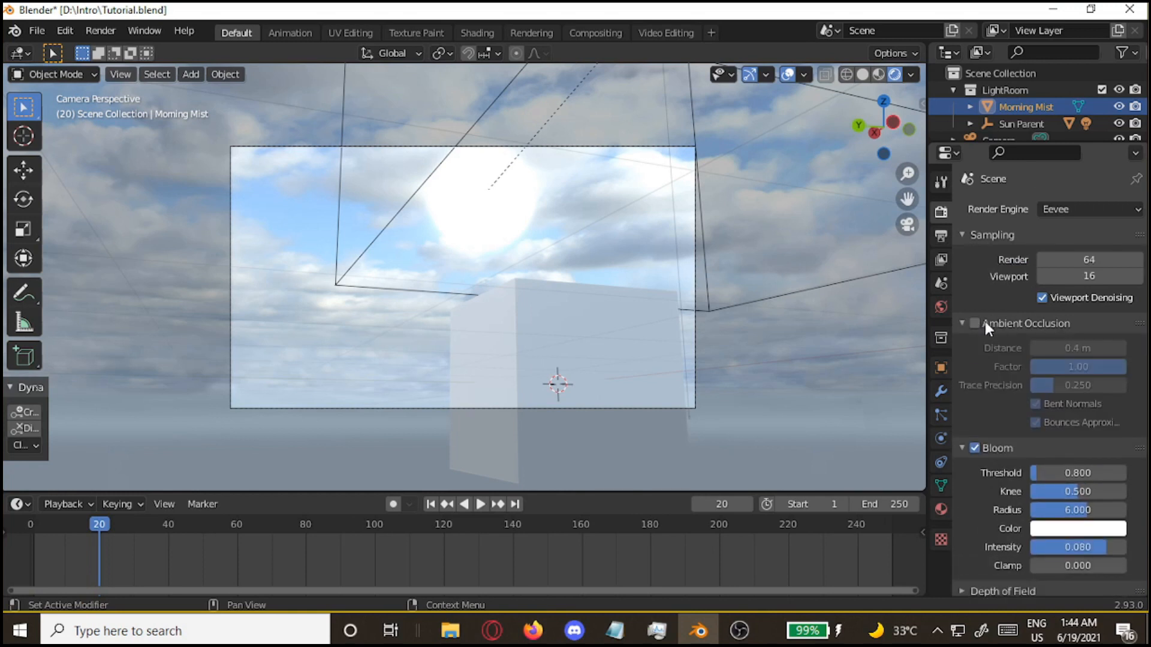
left_click(973, 324)
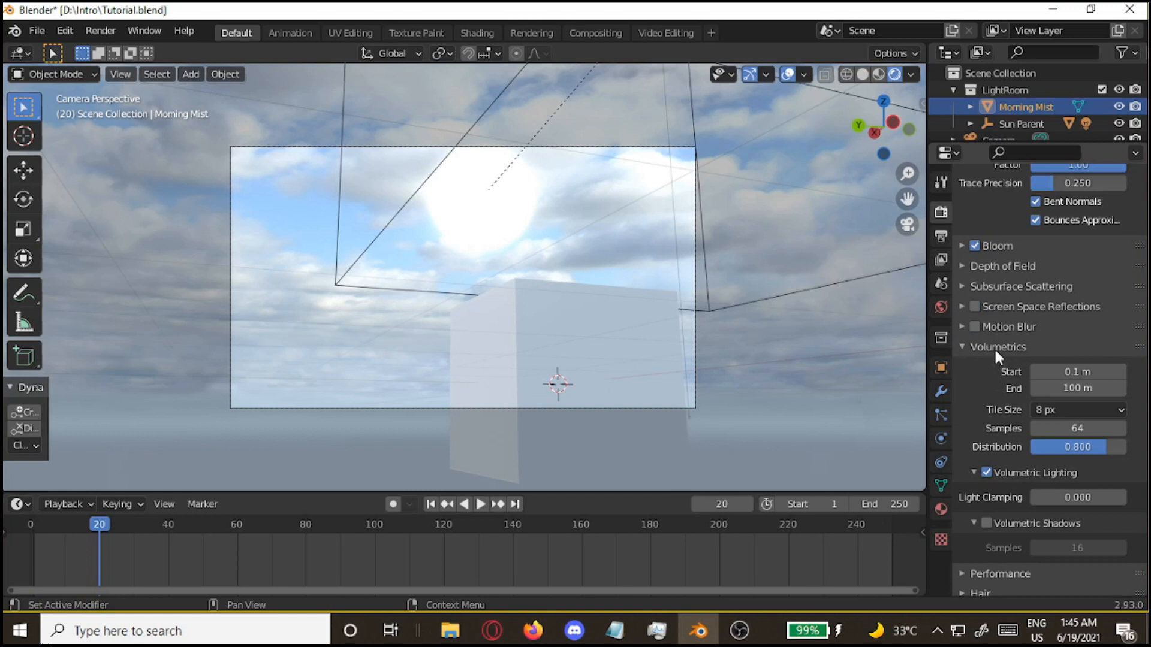
left_click(1077, 387)
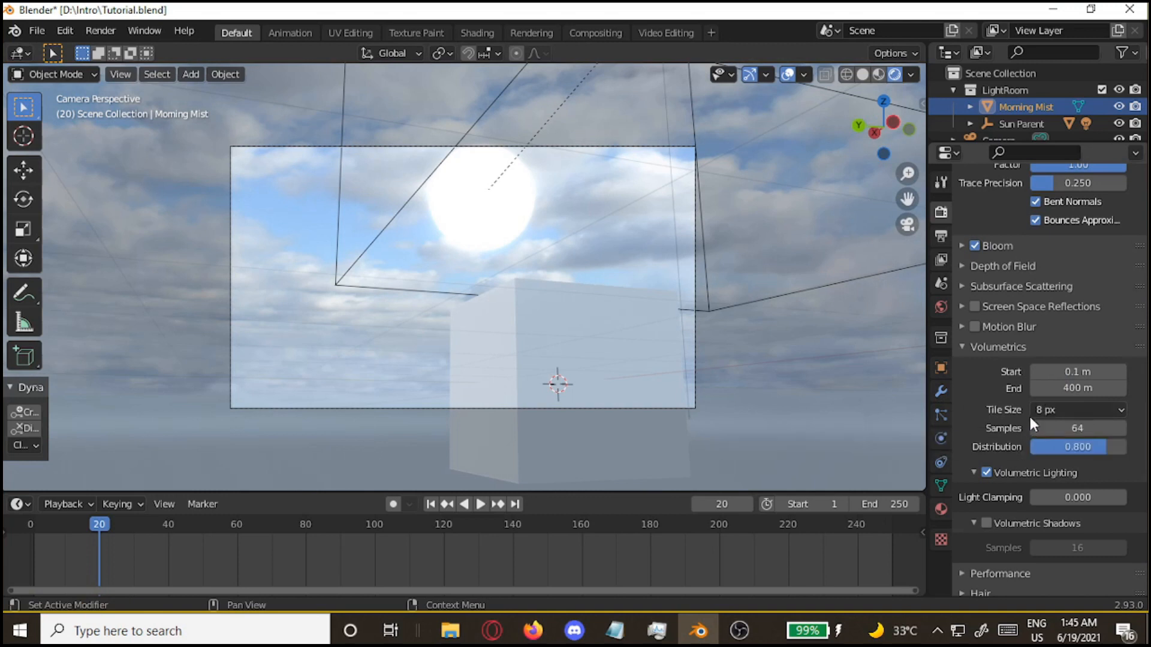
mouse_move(1047, 414)
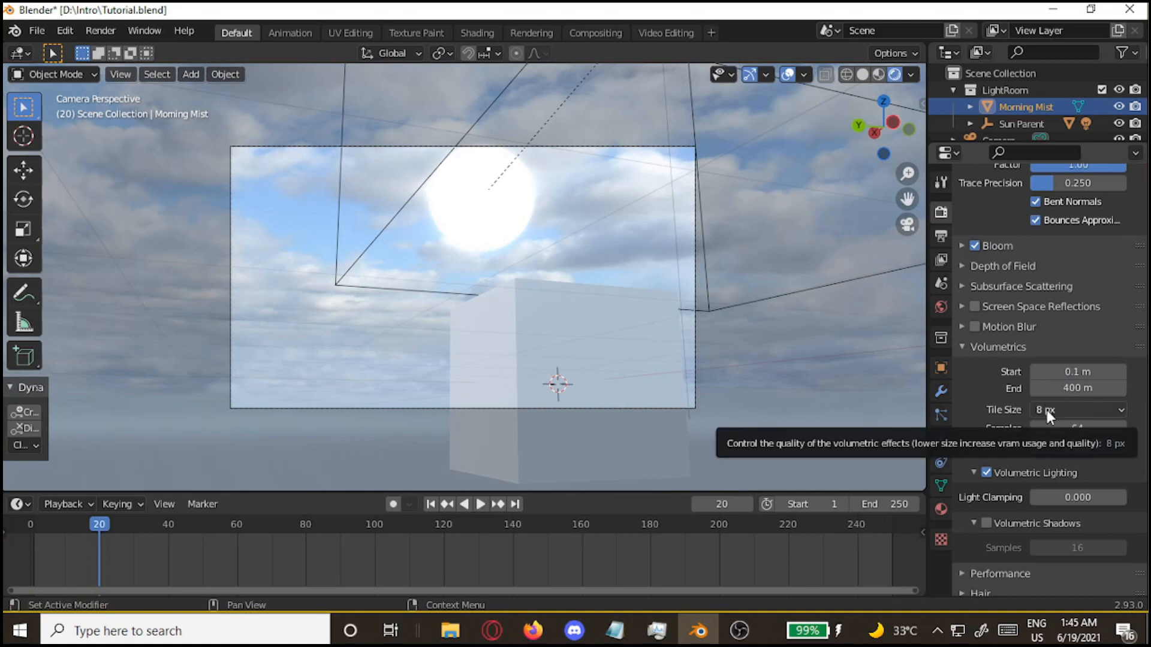
scroll("down", 3)
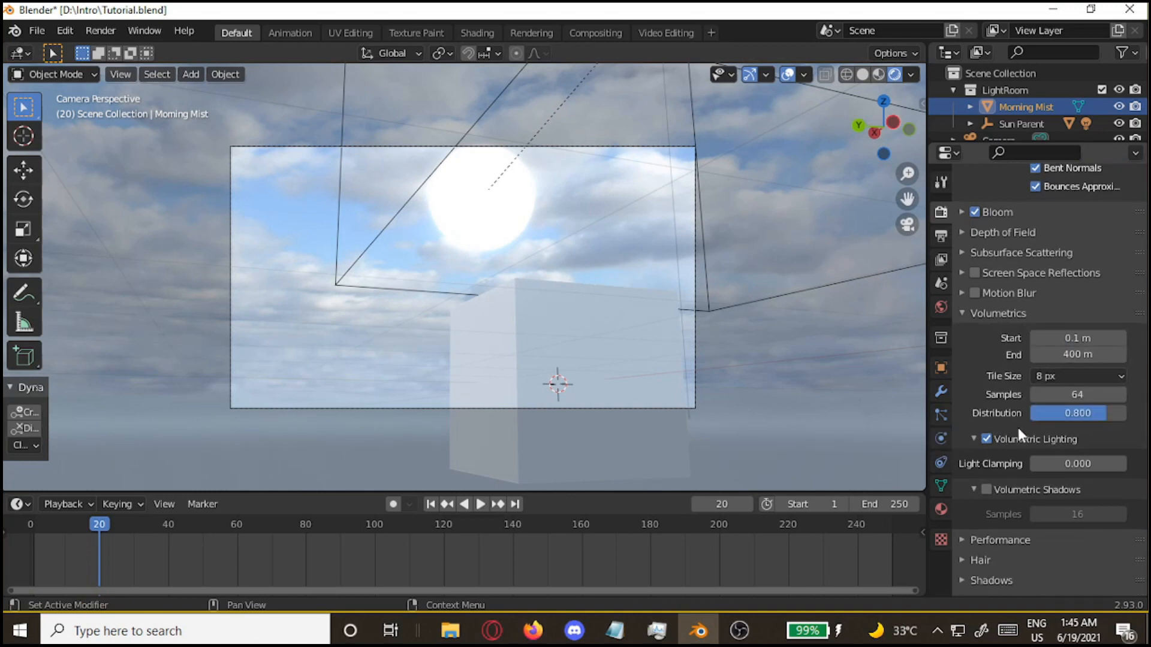
left_click(962, 312)
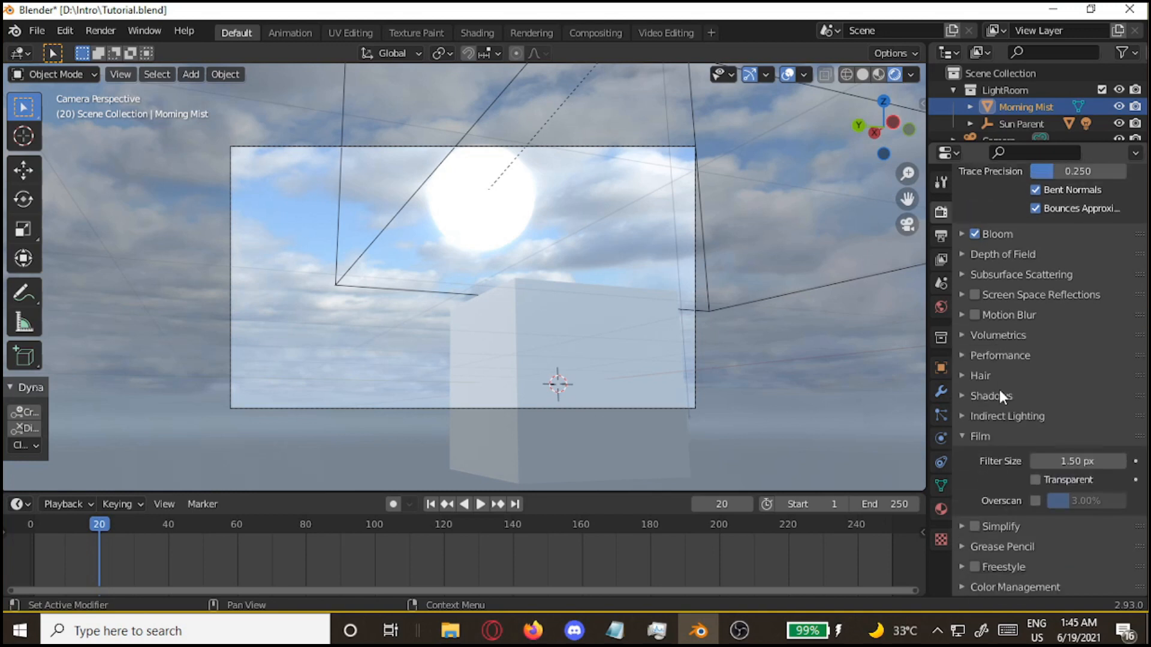
Enable High Bit Depth in the Eevee shadow settings.
left_click(1036, 480)
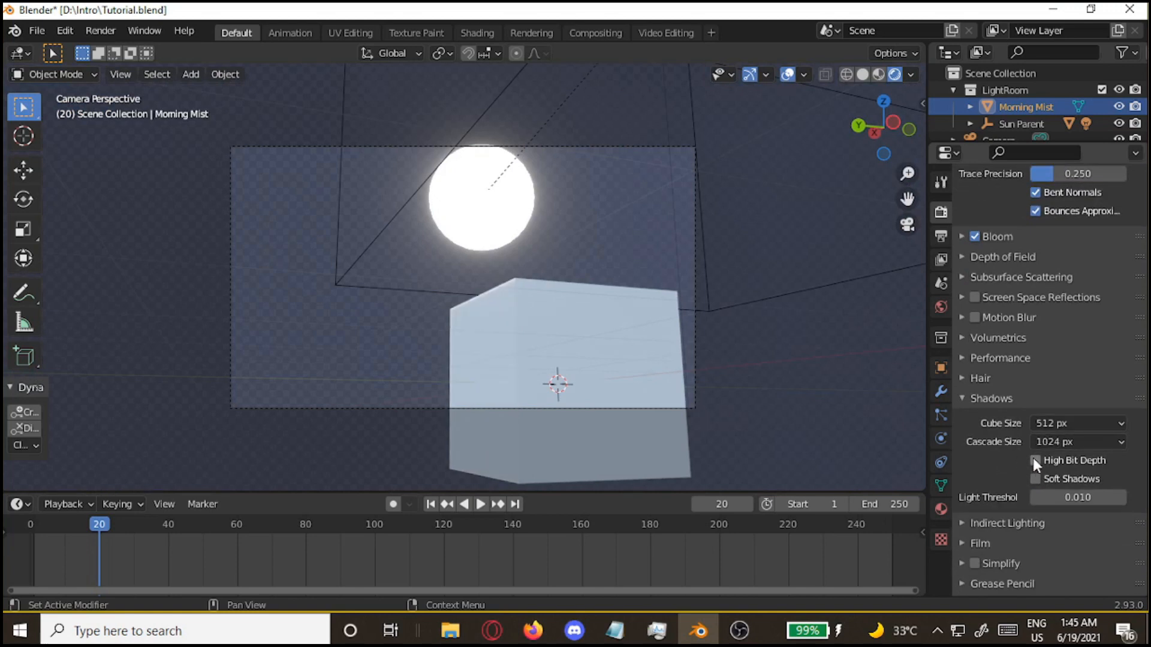
left_click(1035, 460)
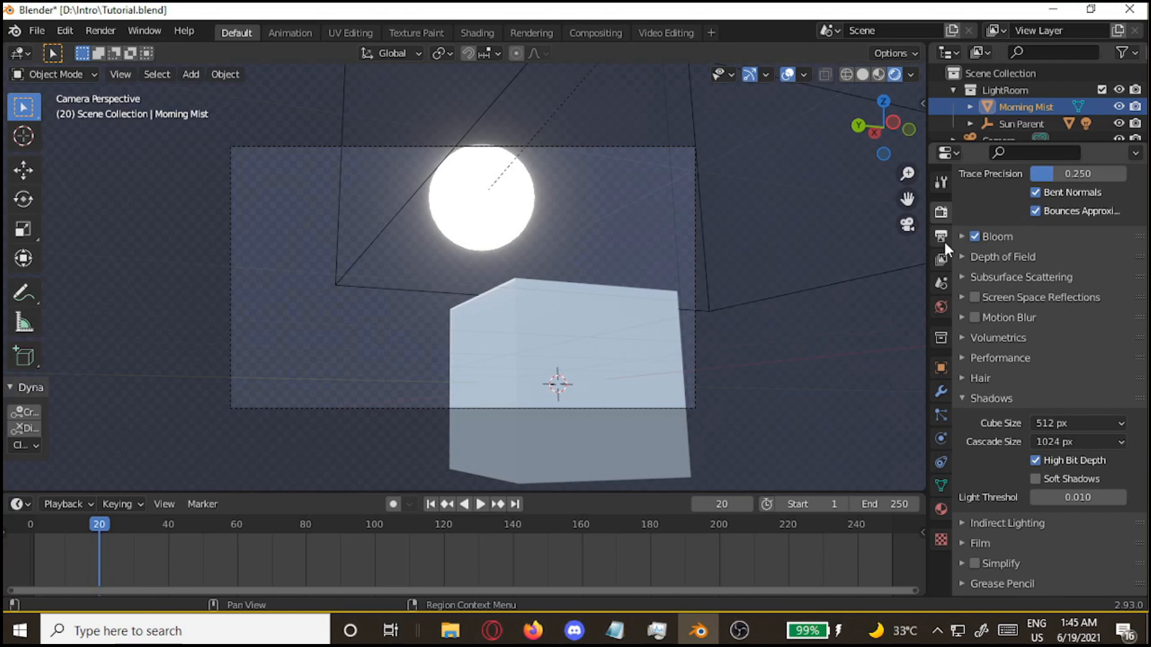
Enable the Shadow, Ambient Occlusion and Cryptomatte Material render passes in View Layer Properties.
left_click(939, 259)
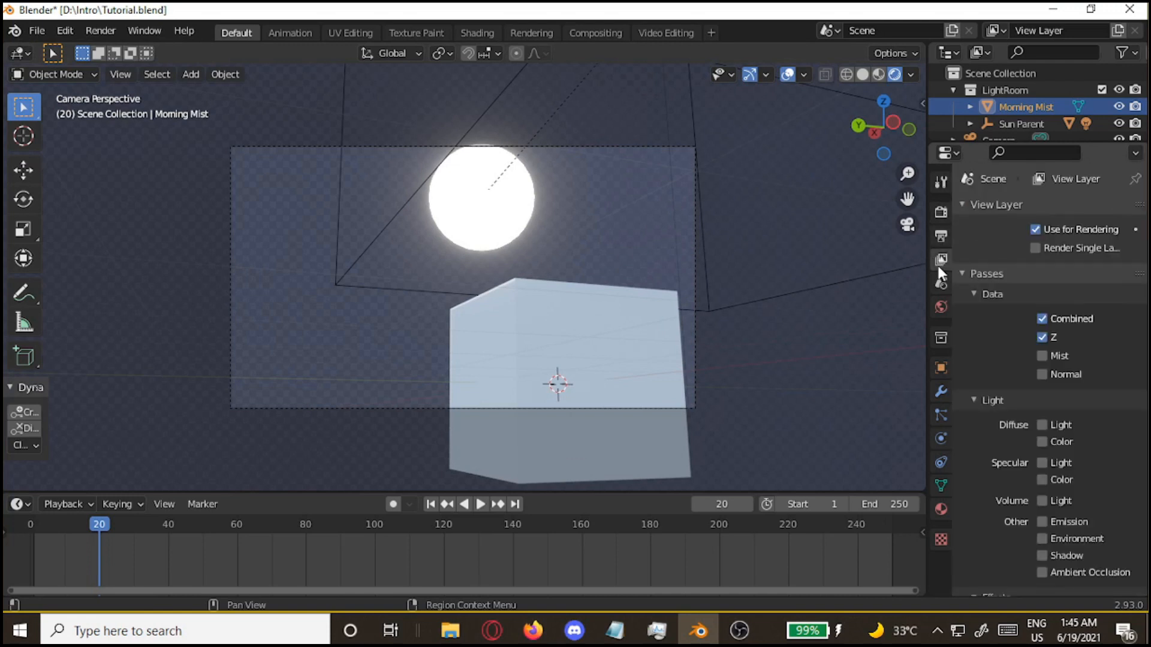
scroll("down", 3)
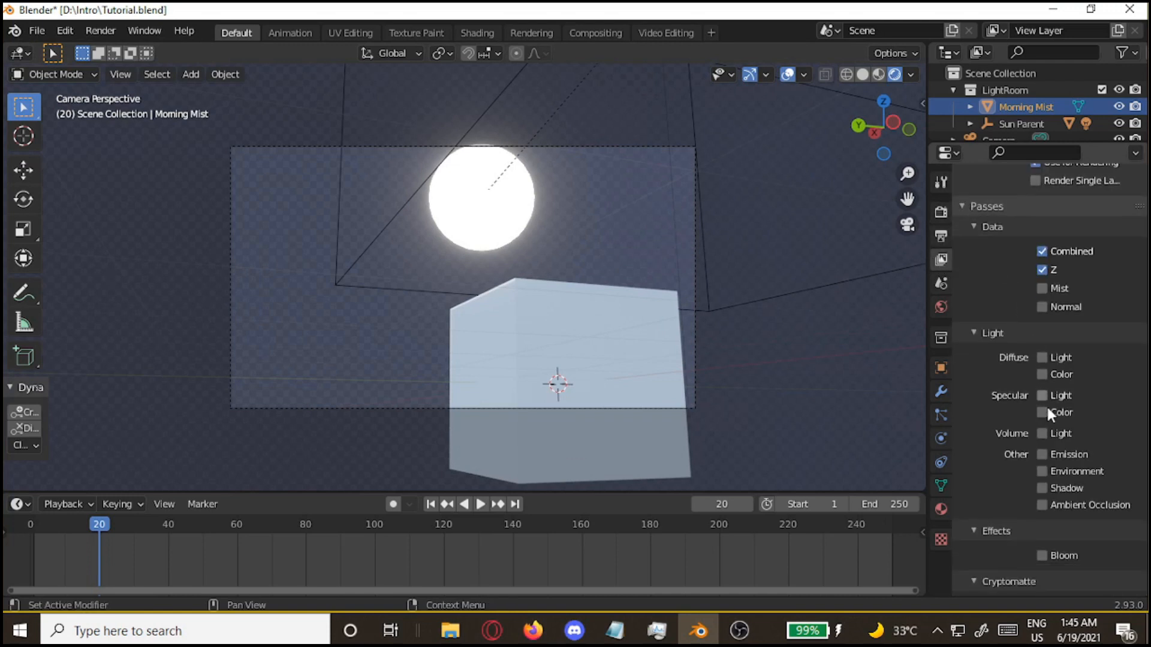
left_click(1042, 488)
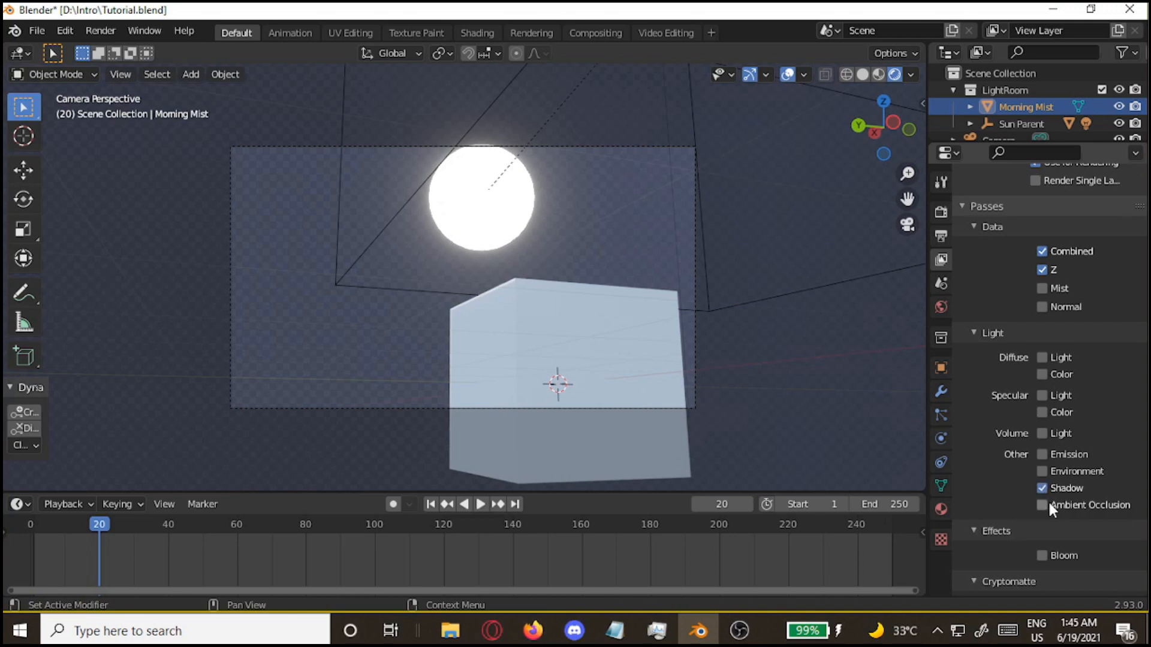
left_click(1042, 504)
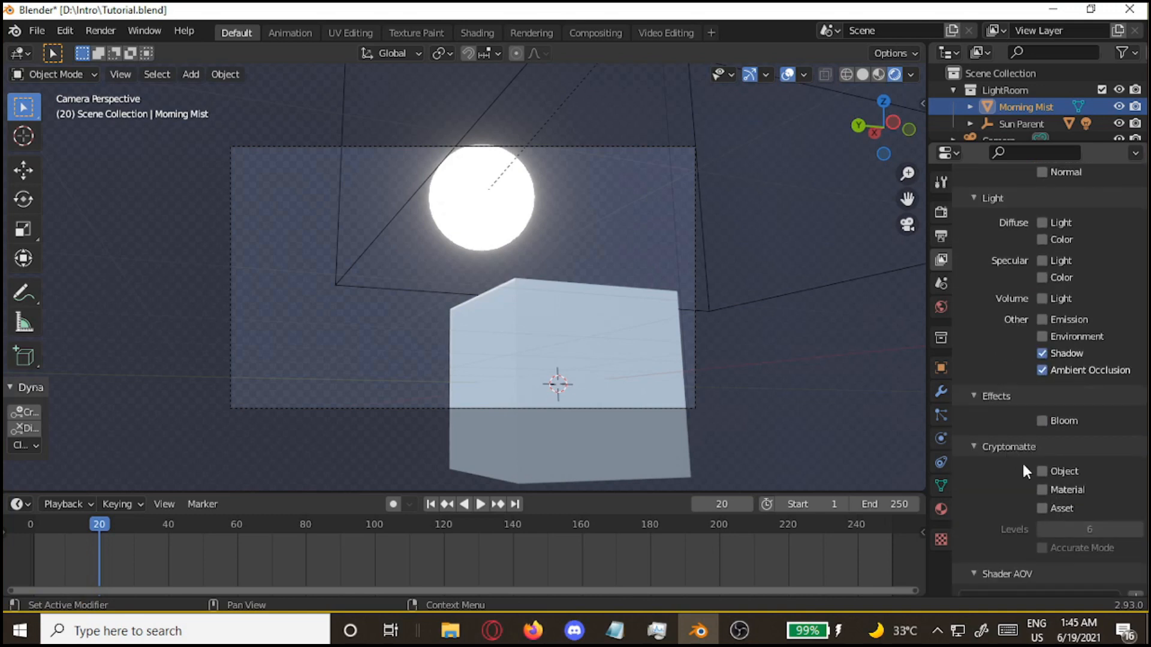
left_click(1042, 489)
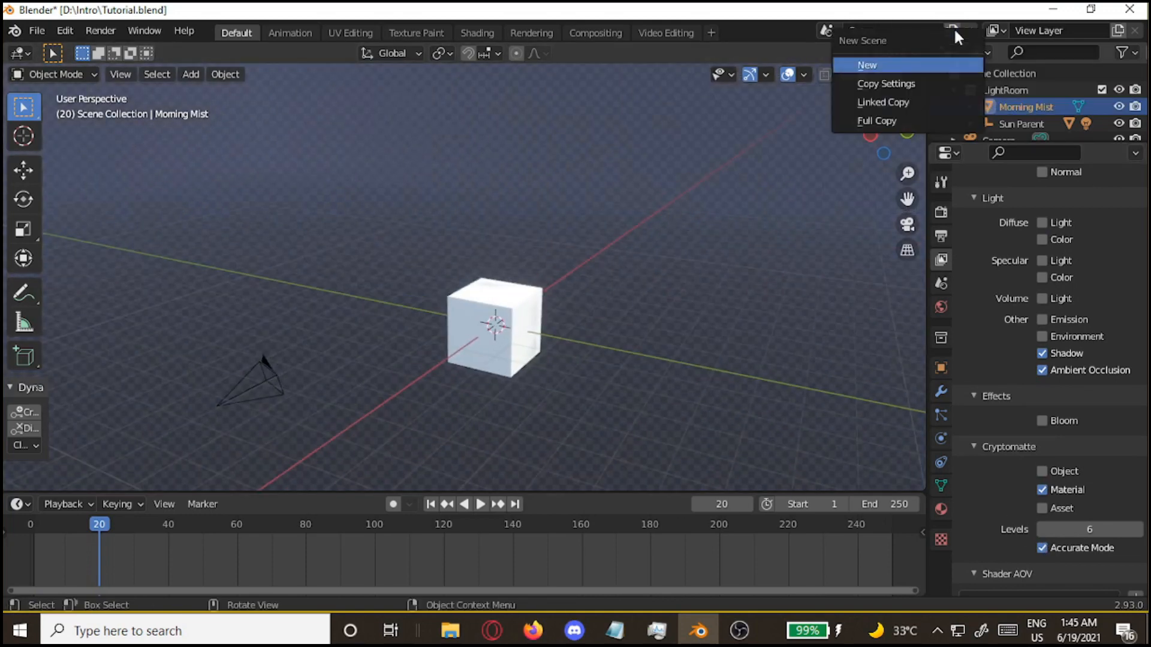
Create a new 'Sky' scene with transparent film and Morning Sky world, linking the objects into it.
left_click(867, 64)
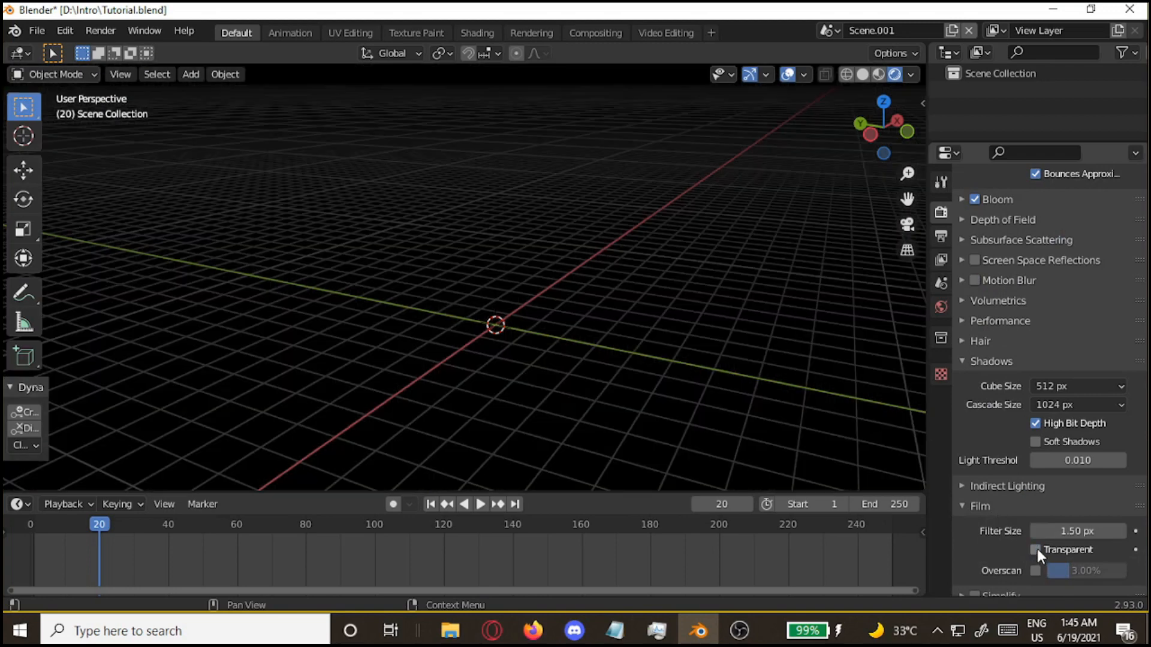
left_click(940, 307)
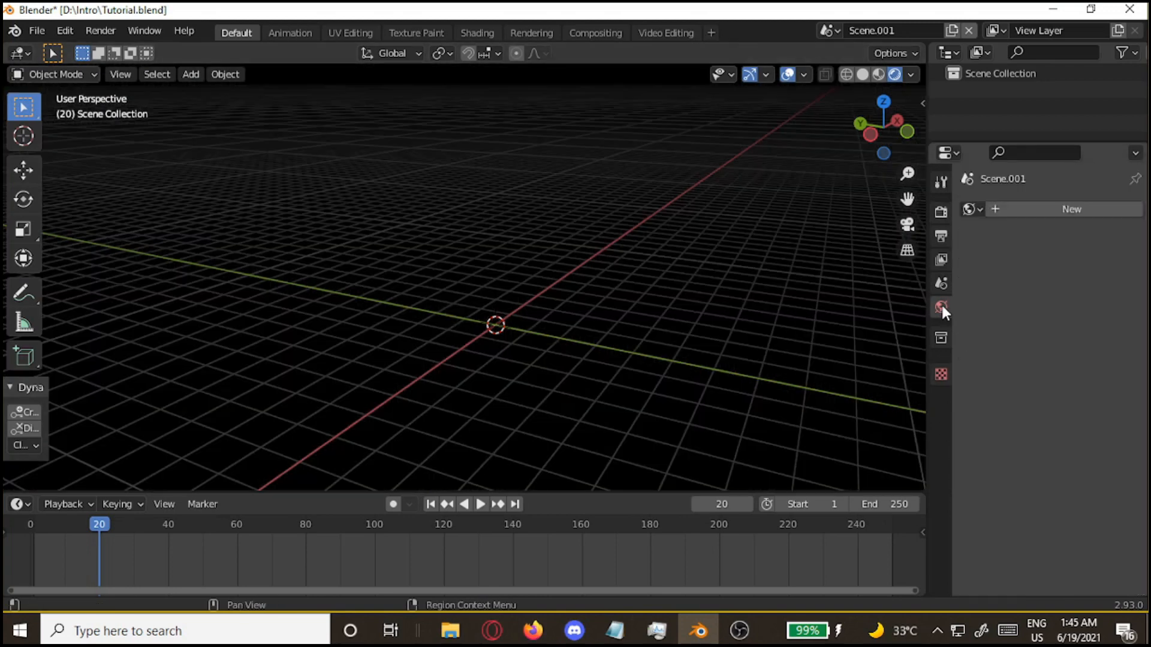
left_click(940, 306)
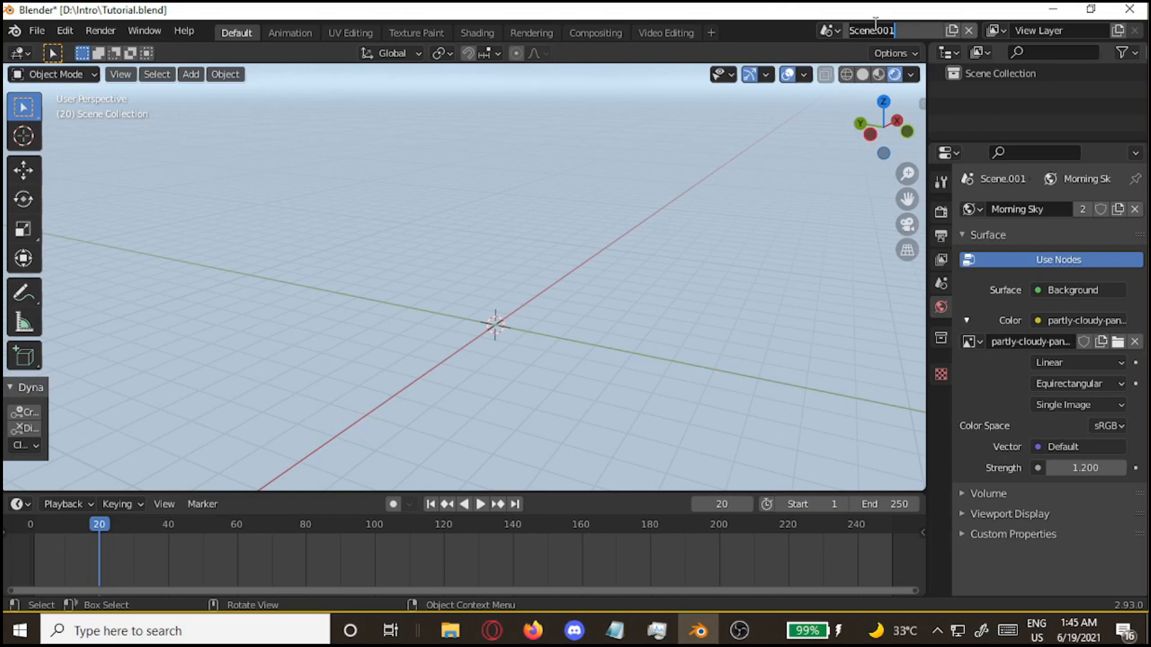
type("Sky")
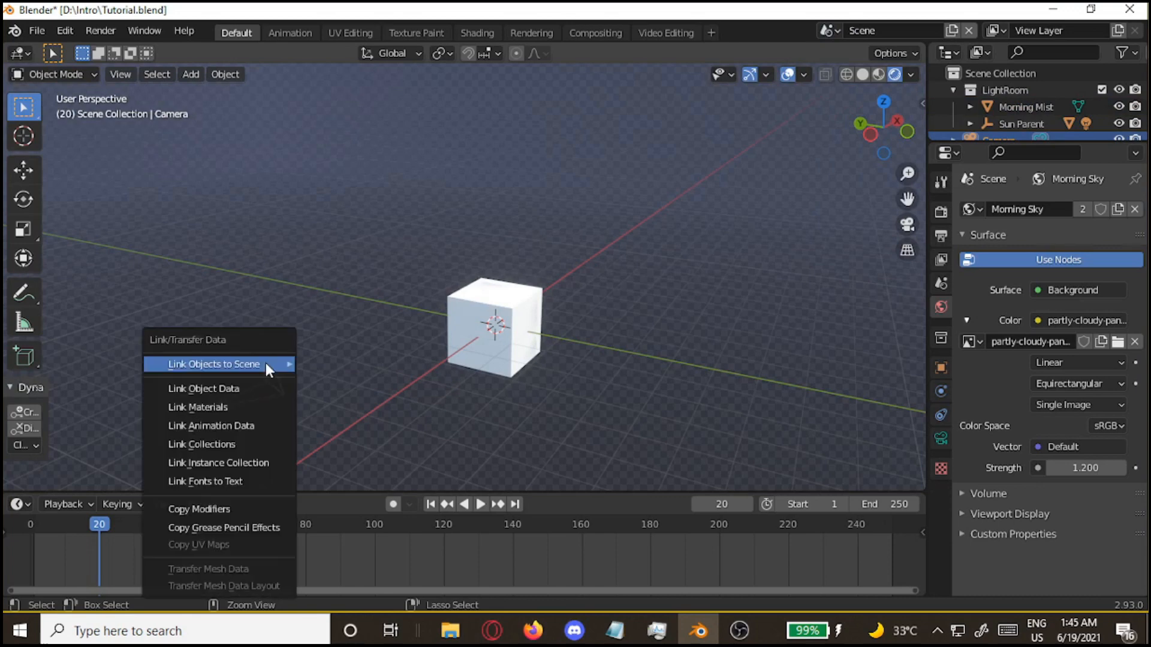
left_click(214, 364)
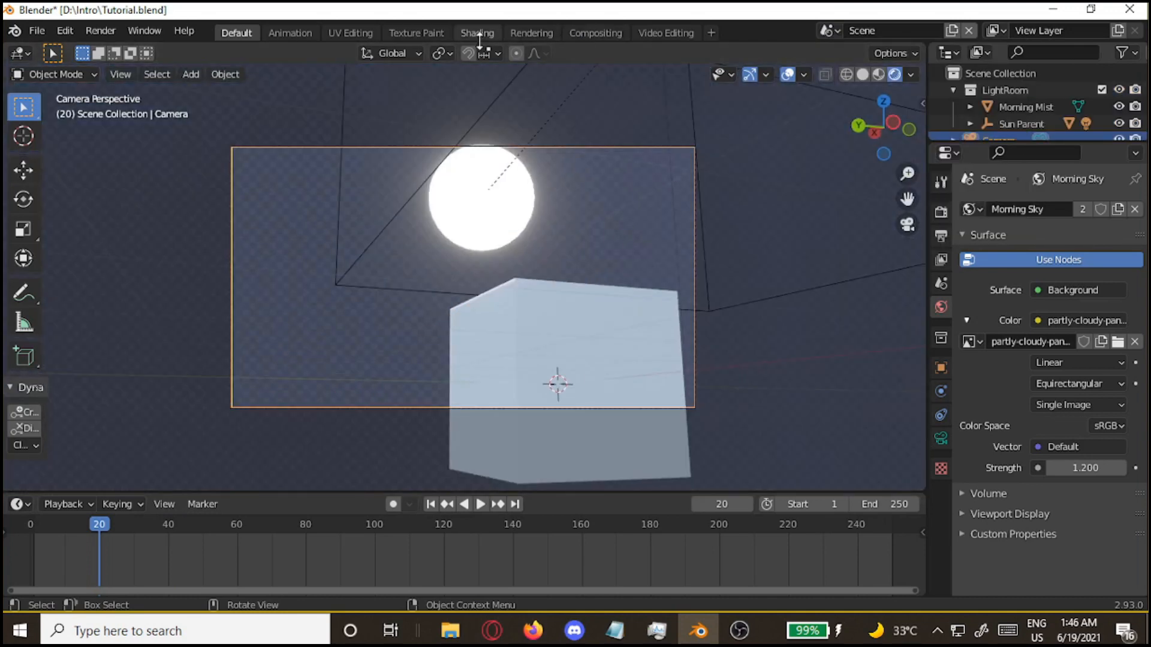
Enable node compositing and add a Cryptomatte node via the 'cry' search.
left_click(596, 32)
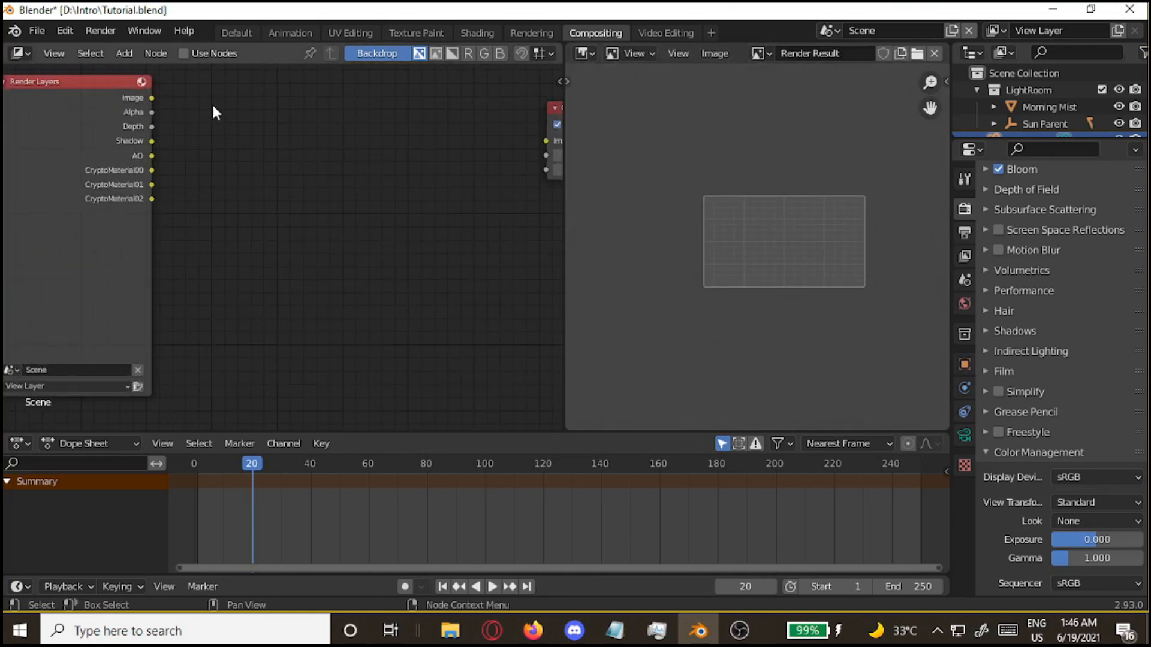
left_click(185, 53)
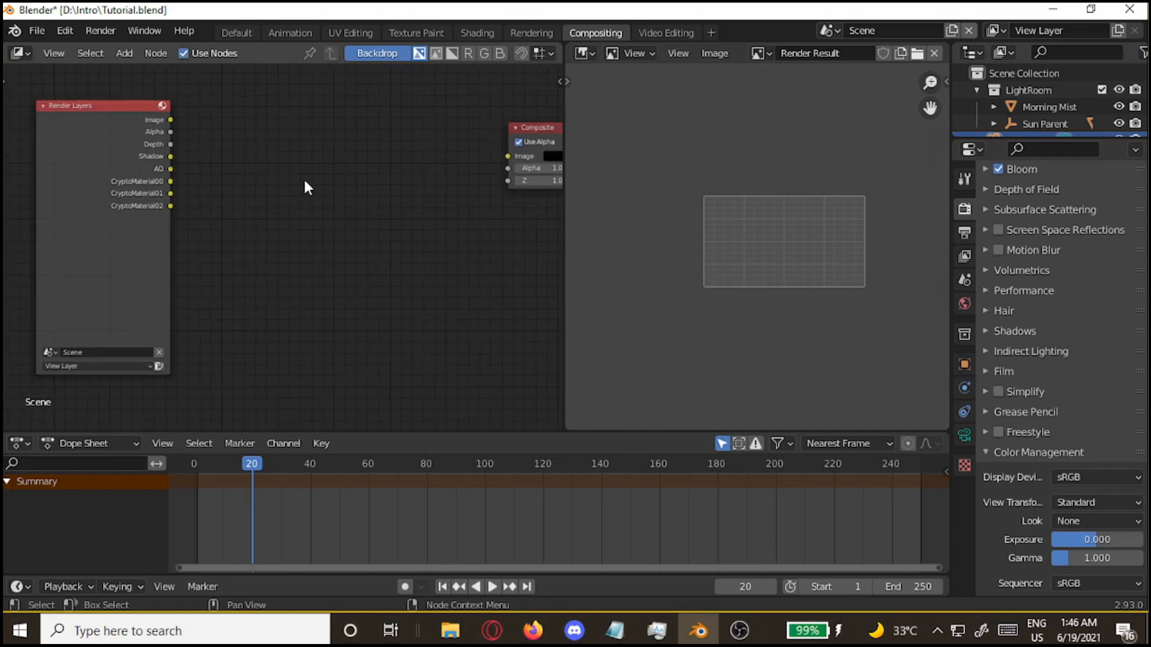
type("cry")
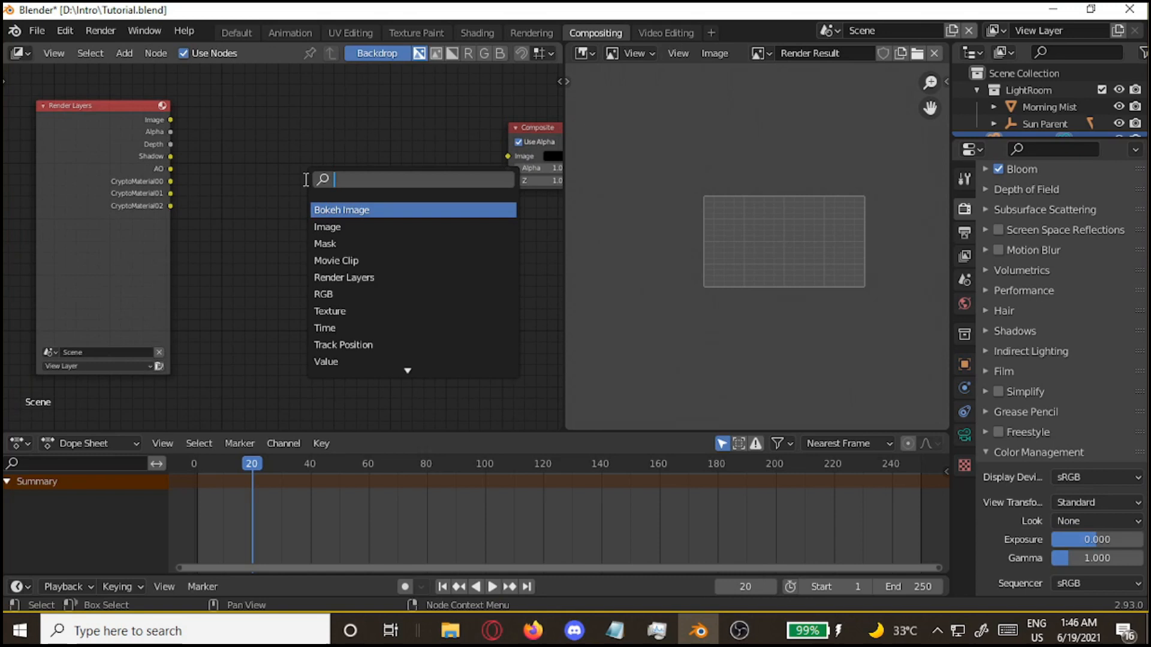
type("cry")
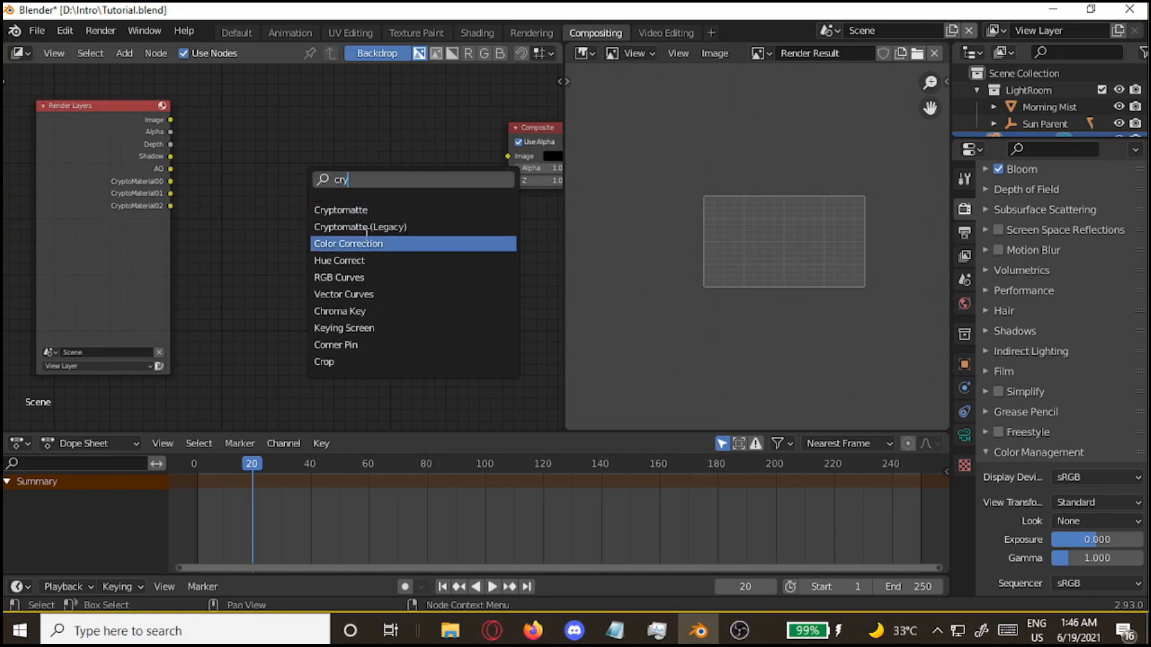
left_click(340, 210)
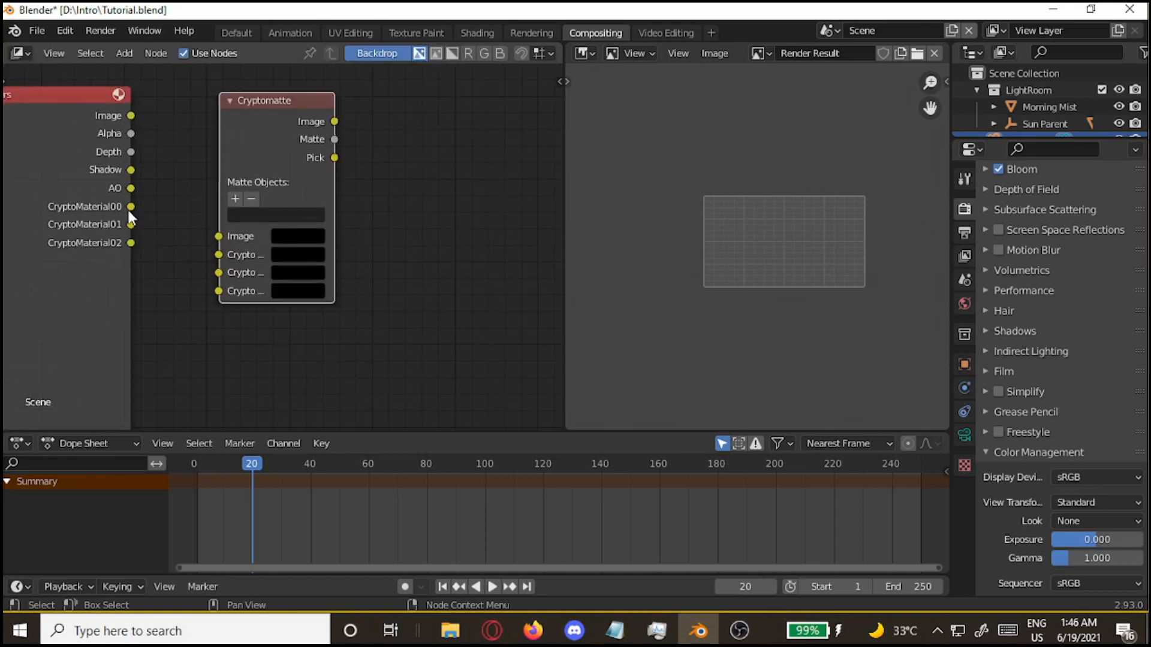
Wire the render image and CryptoMaterial passes into the Cryptomatte node.
left_click_drag(131, 207, 217, 290)
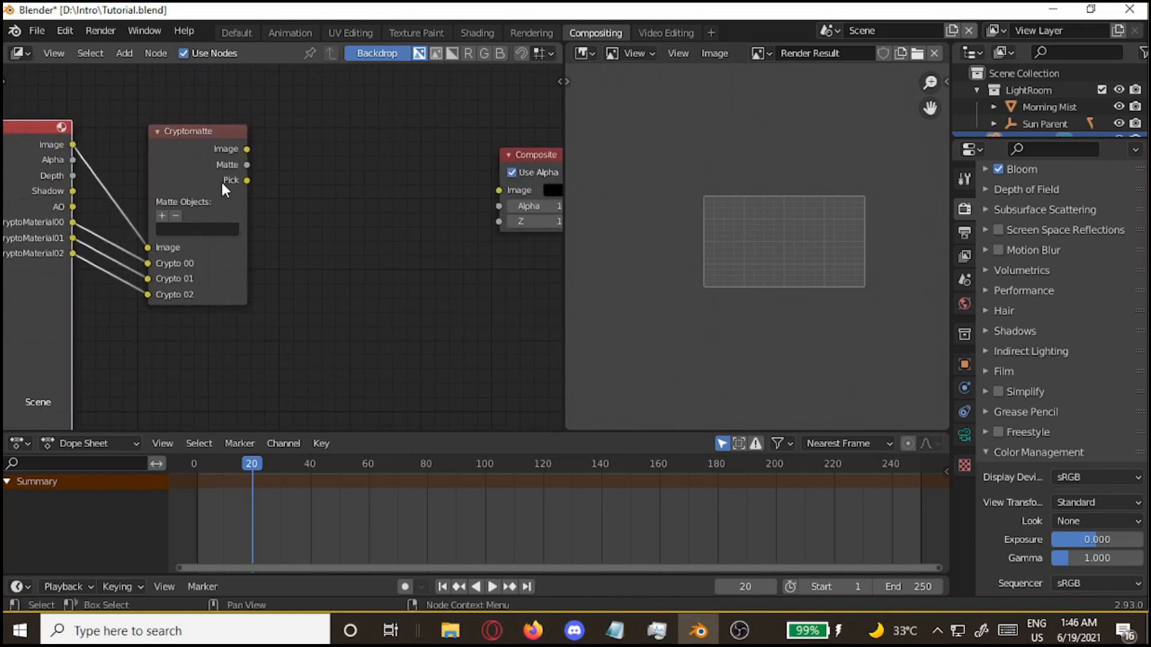
left_click_drag(247, 180, 499, 190)
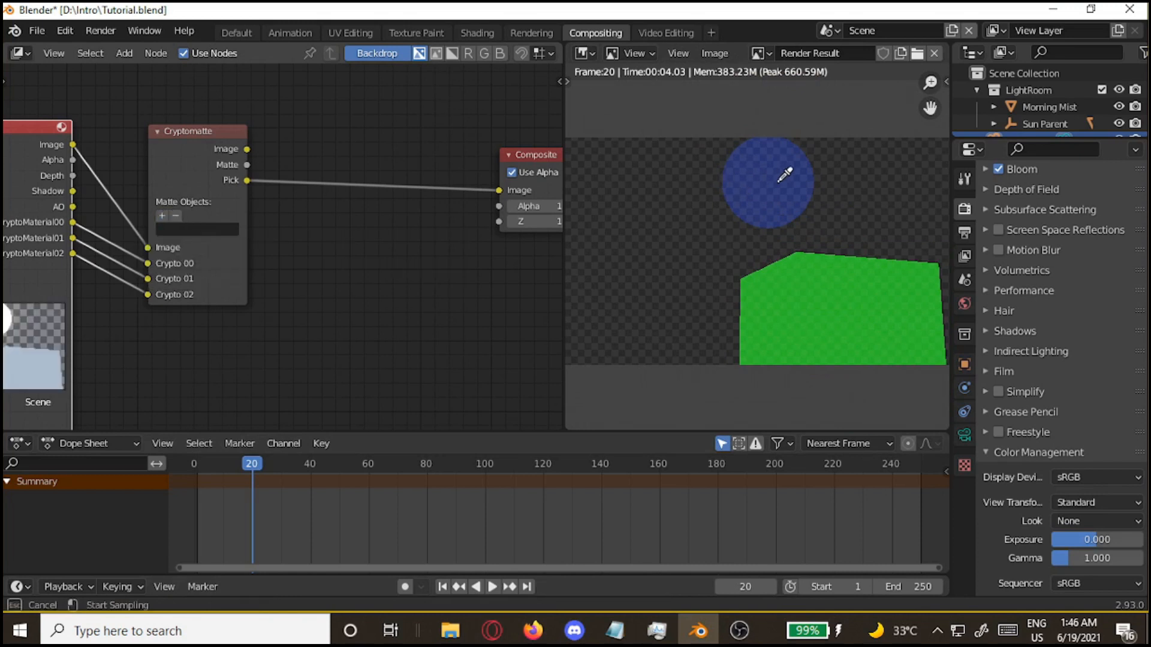
mouse_move(771, 155)
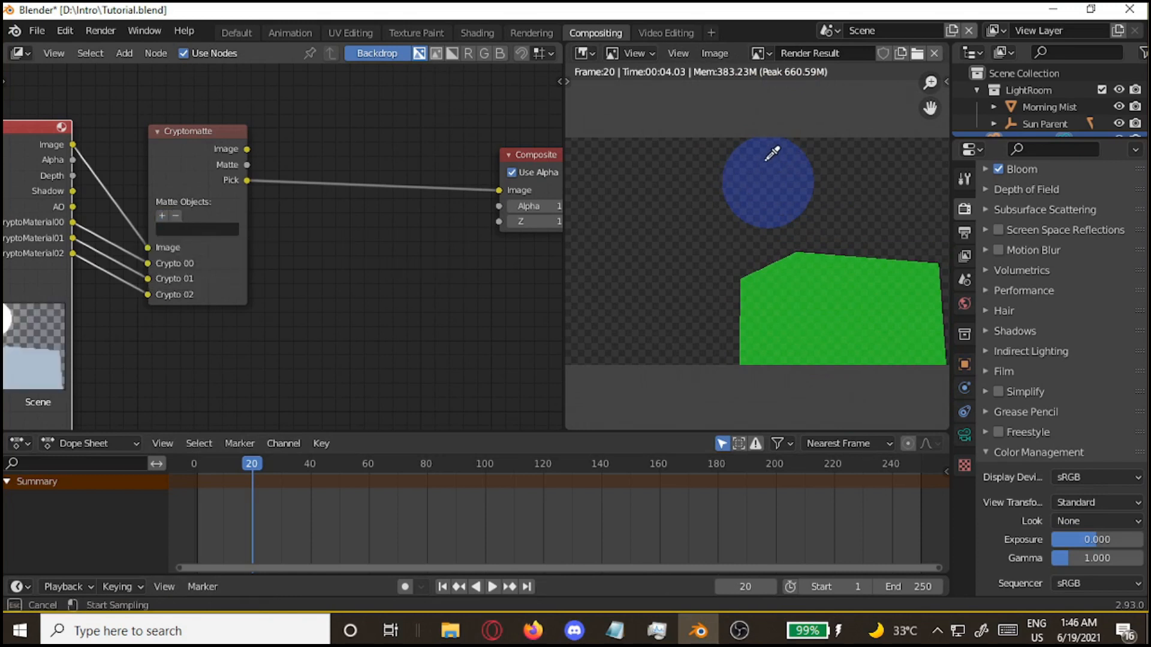
Eyedrop the sun disc as the Cryptomatte matte object and set the Standard view transform.
left_click(771, 182)
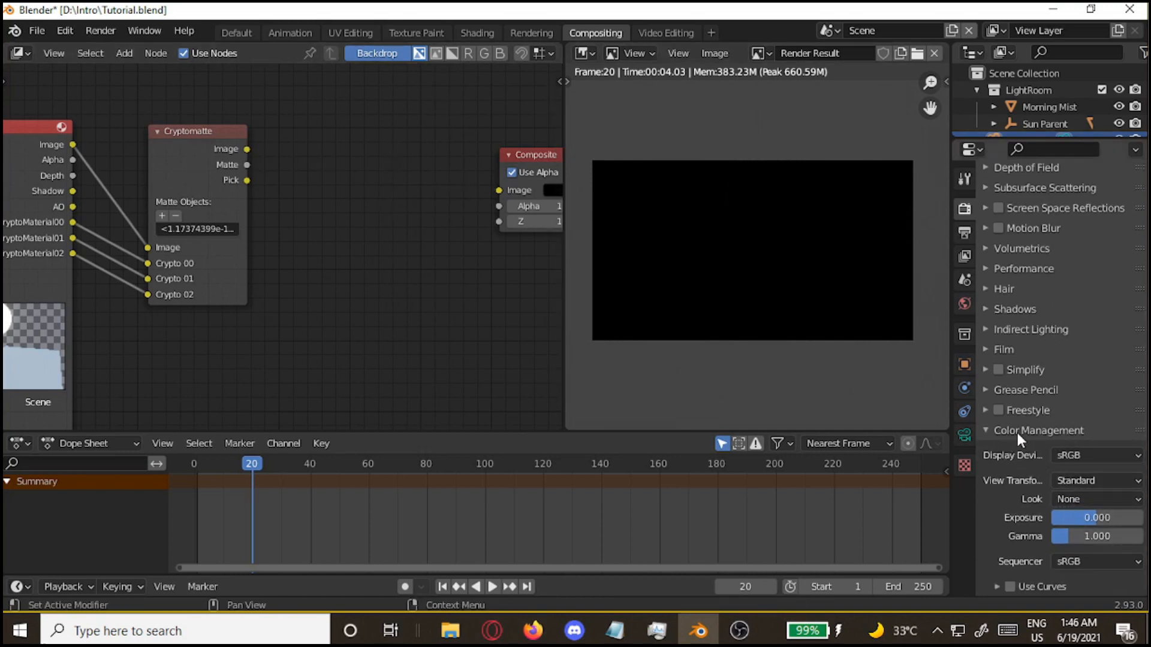
left_click(1094, 480)
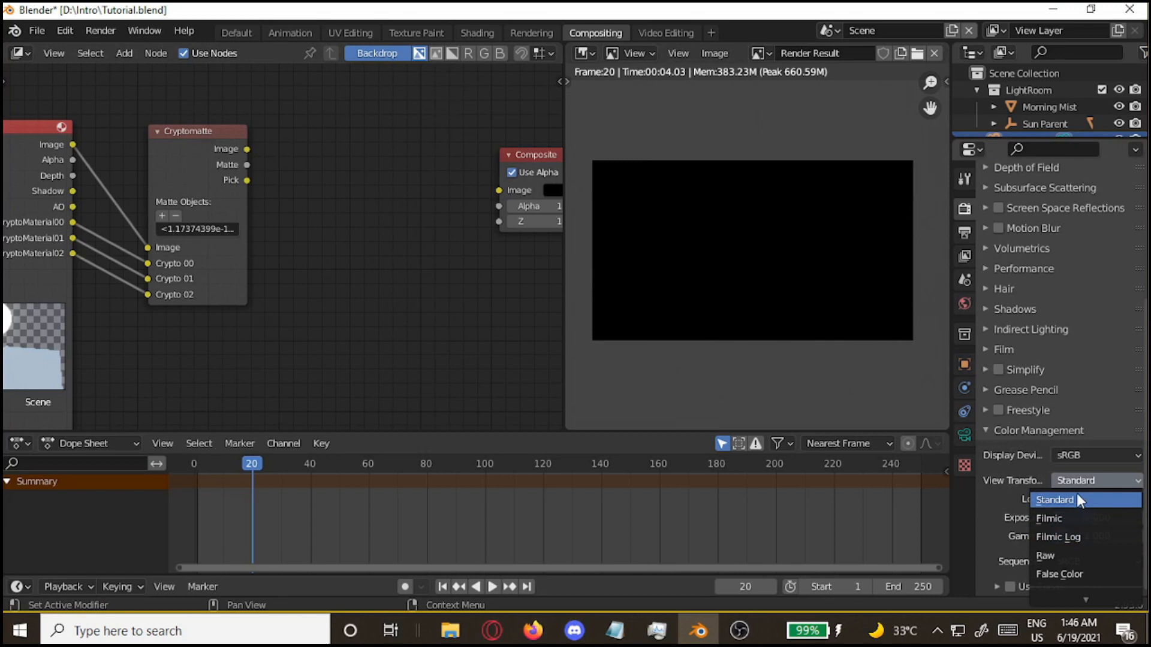
left_click(1055, 500)
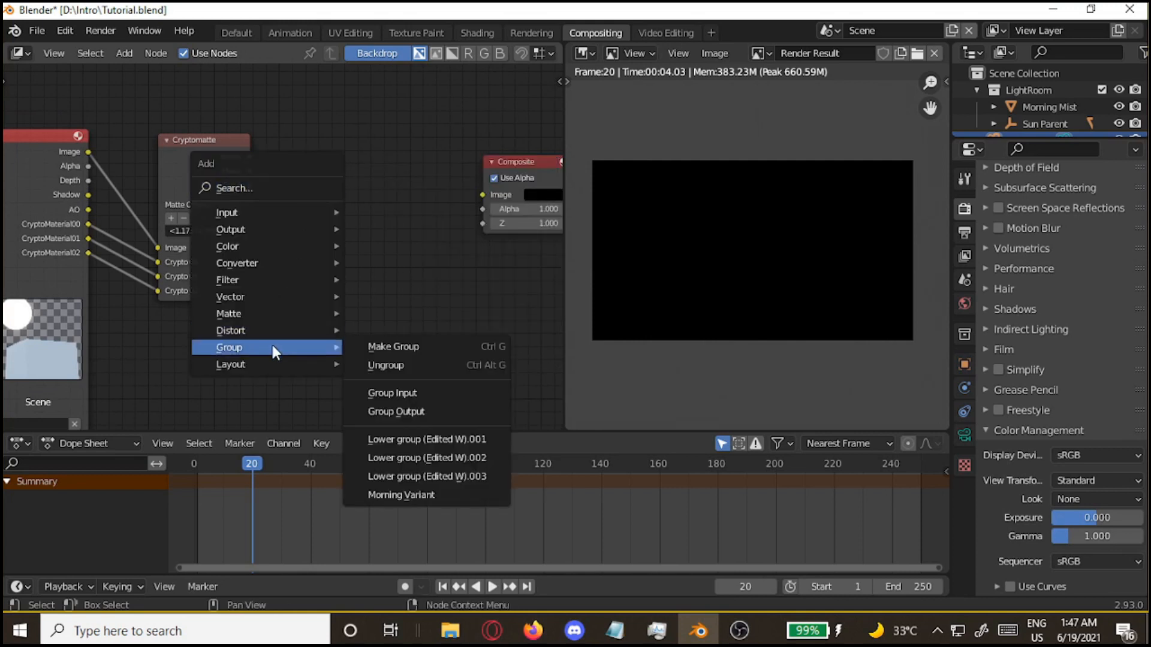
Add the Morning Variant node group and wire the Cryptomatte outputs into it.
left_click(402, 496)
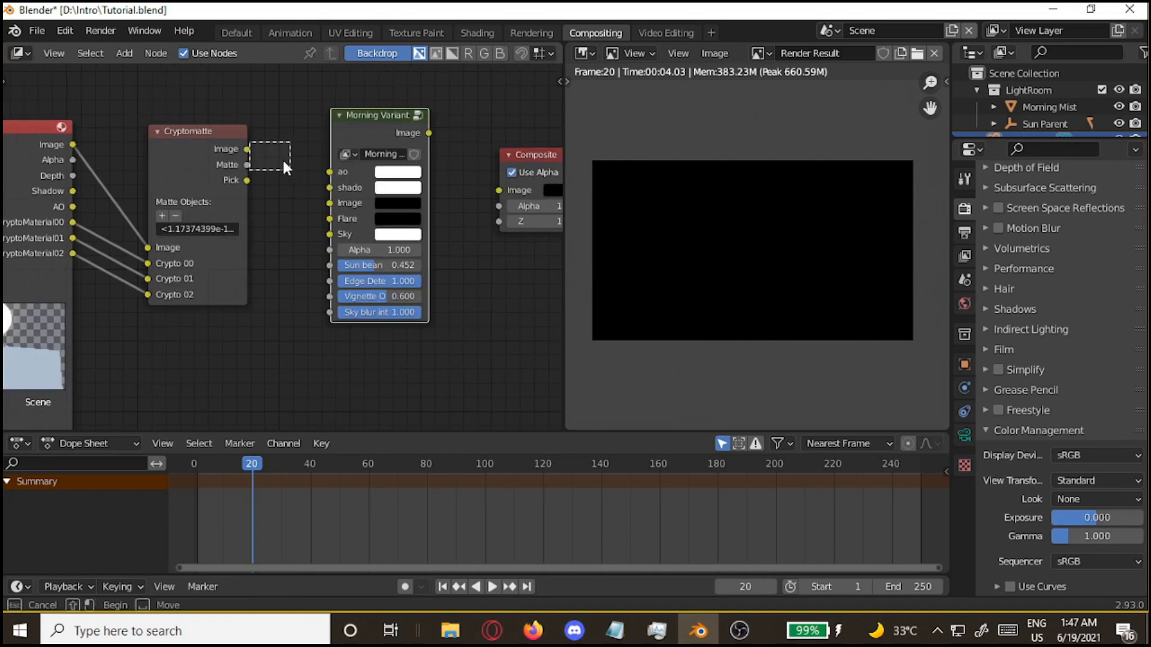
left_click_drag(247, 164, 331, 234)
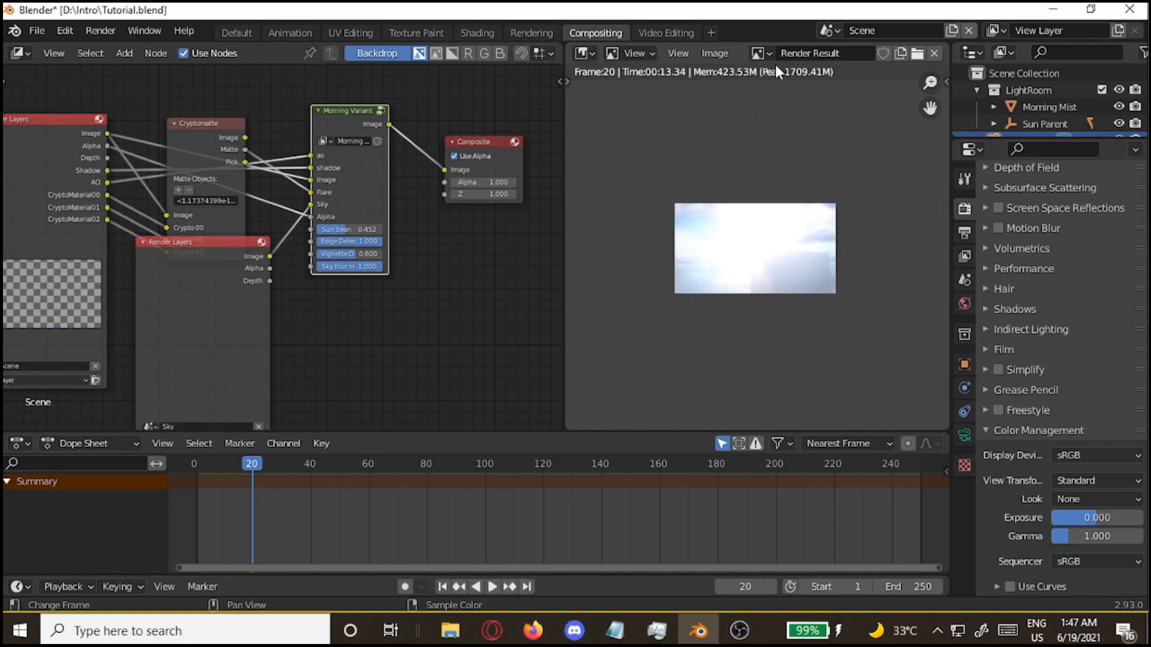
left_click(236, 32)
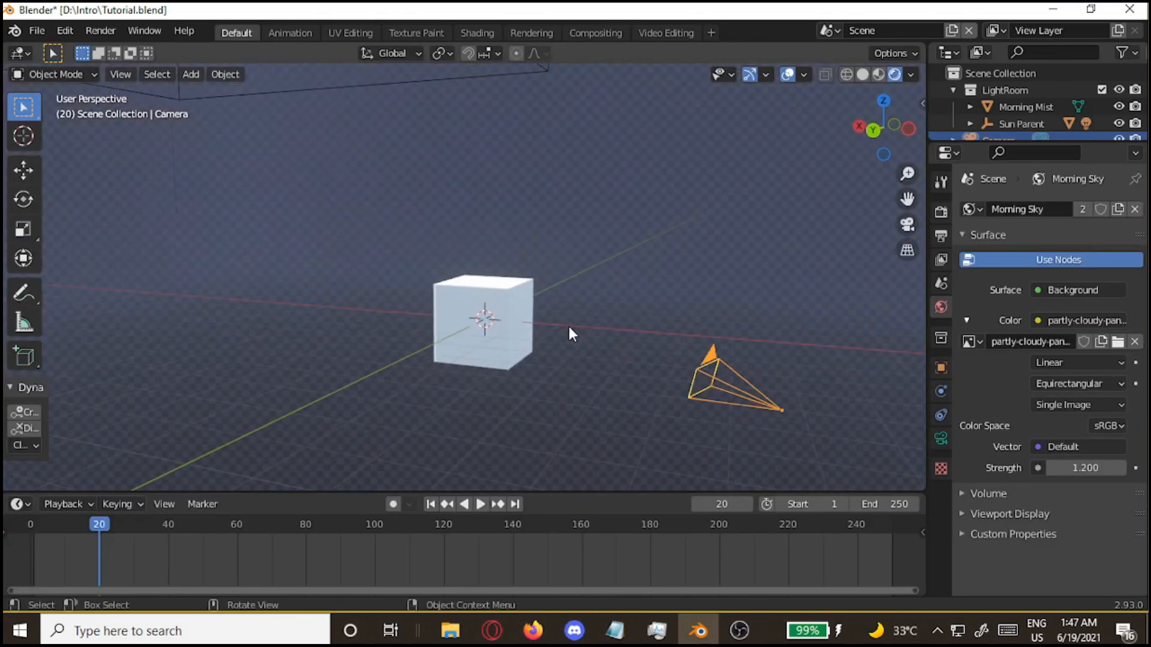
left_click(596, 33)
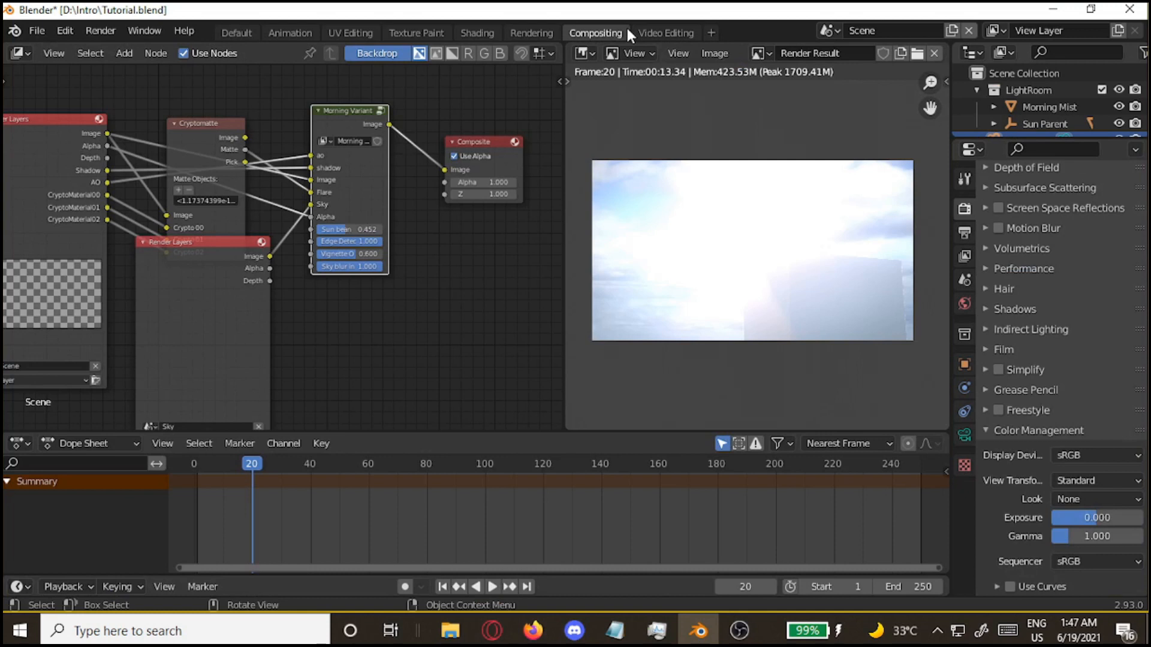
mouse_move(639, 204)
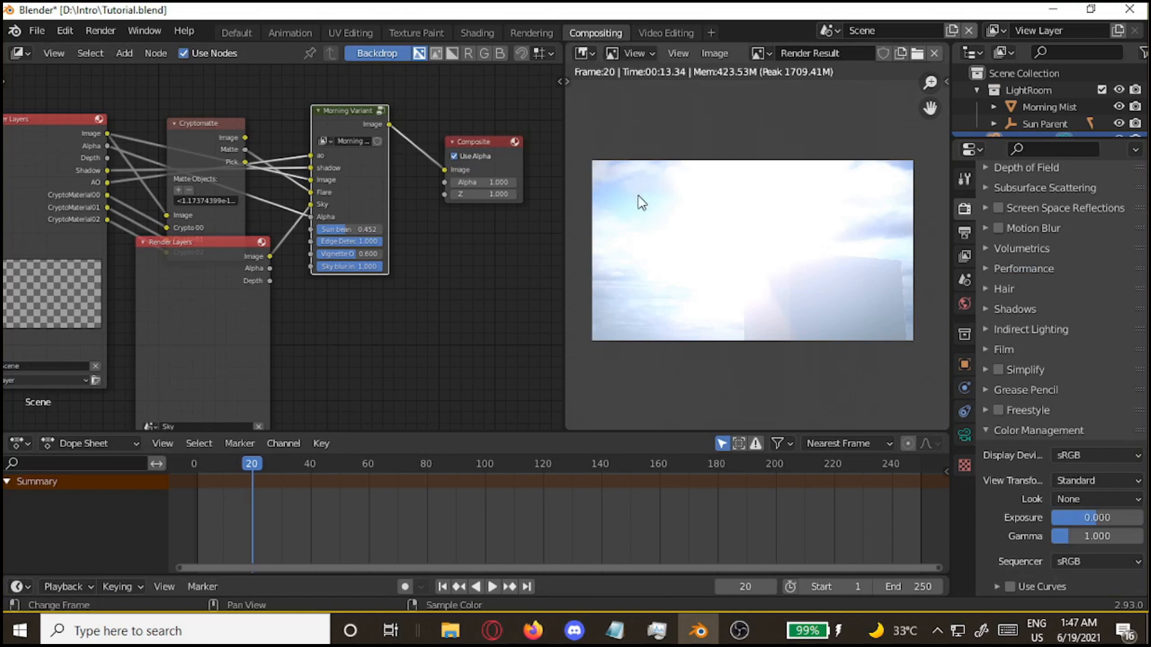